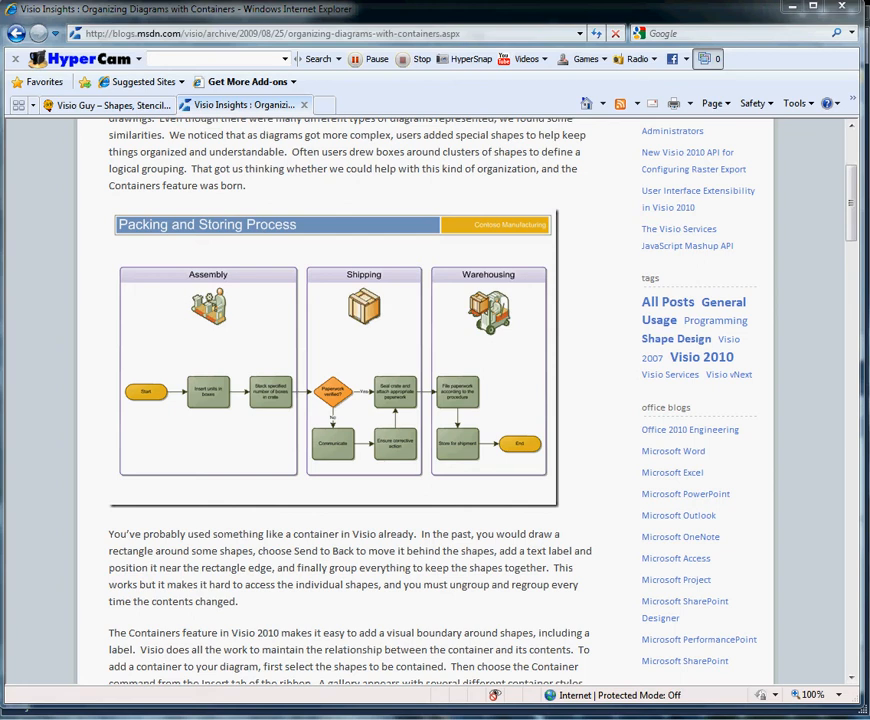
mouse_move(780, 272)
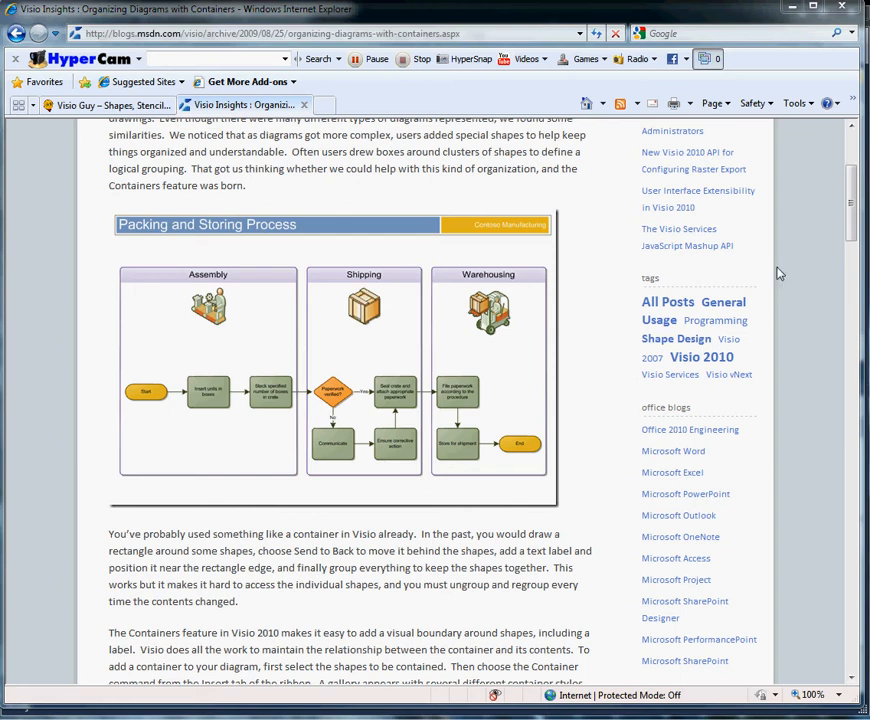
mouse_move(800, 284)
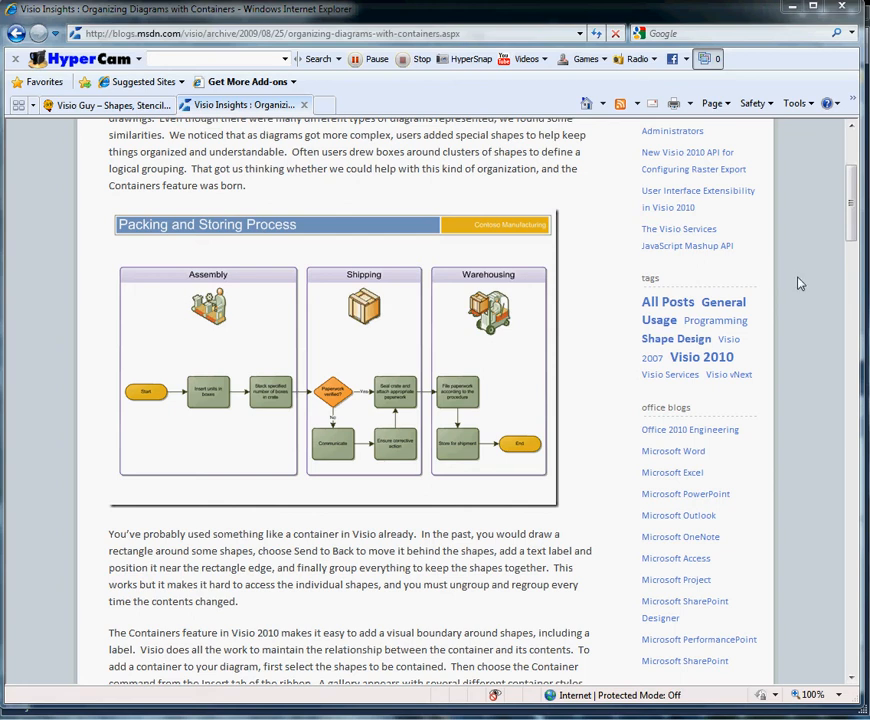
mouse_move(624, 284)
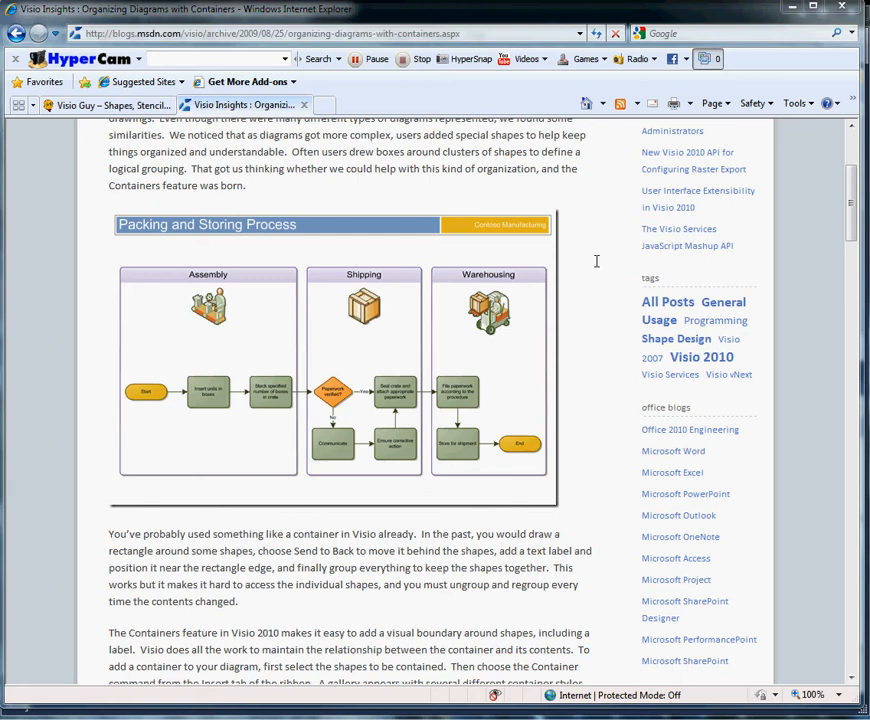
mouse_move(244, 282)
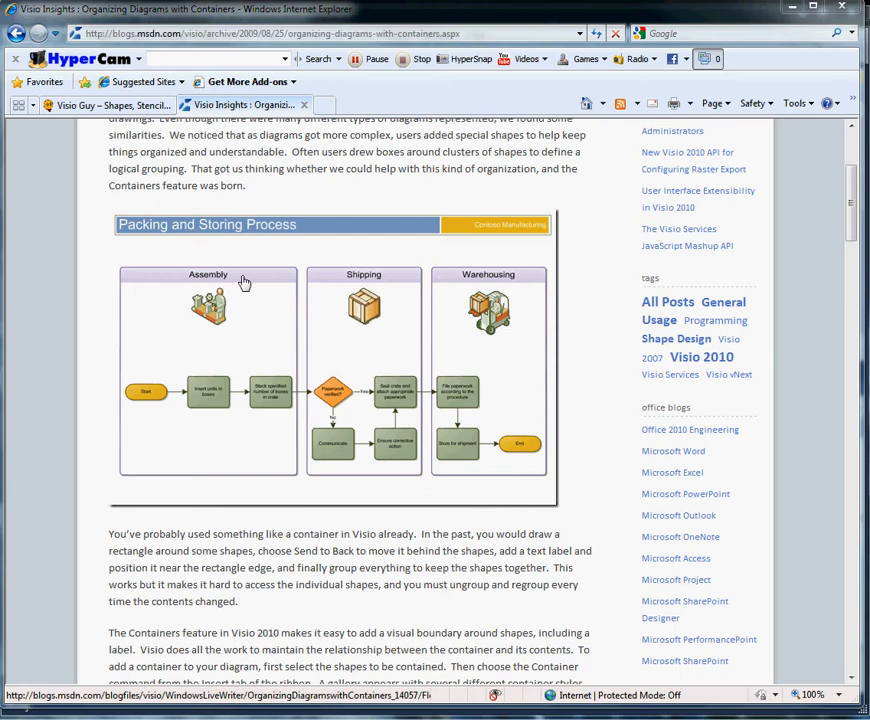
mouse_move(184, 420)
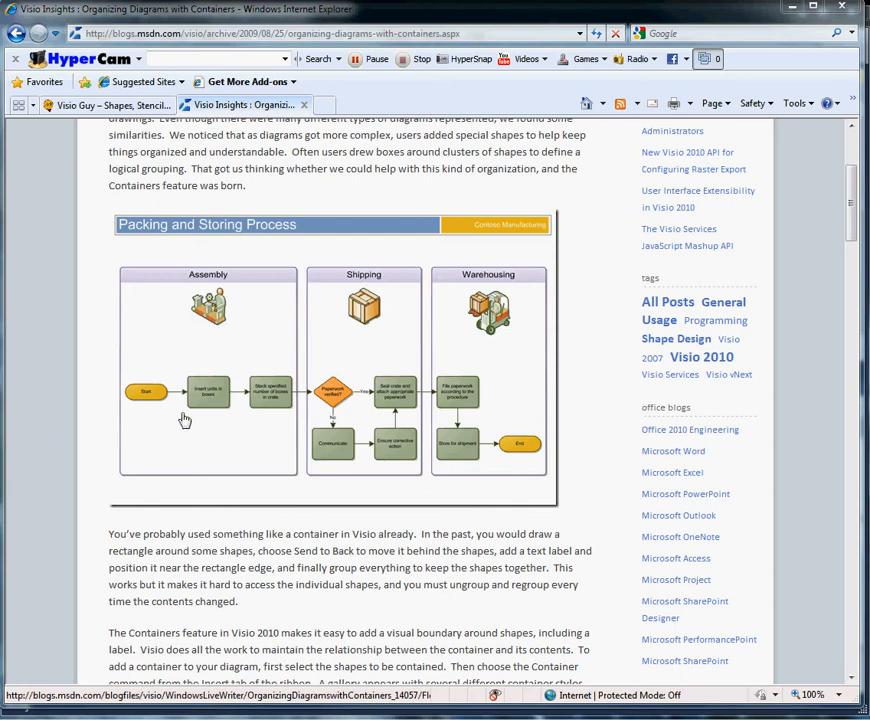
mouse_move(234, 468)
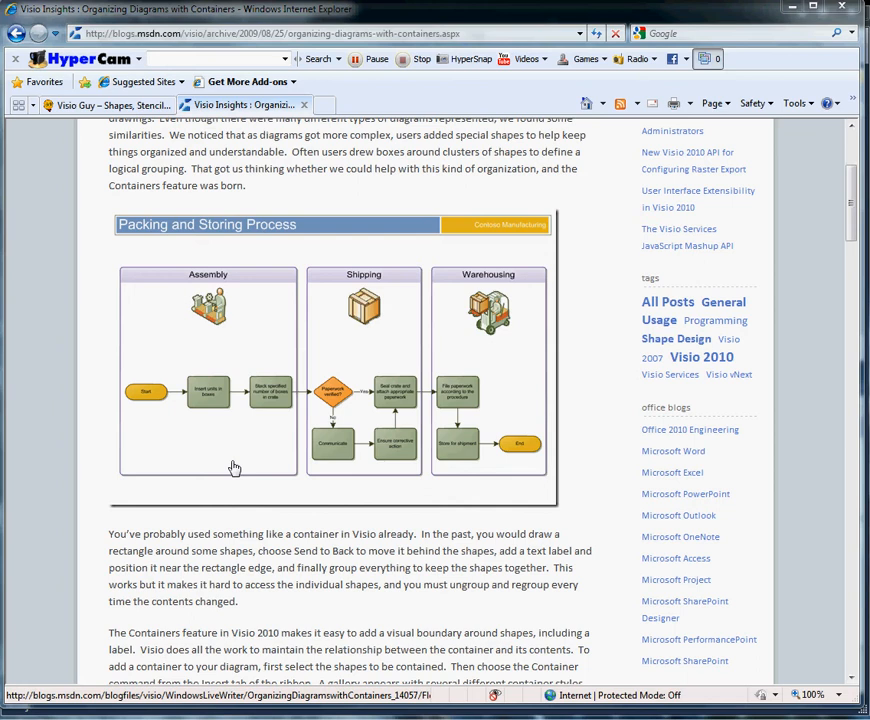
mouse_move(252, 50)
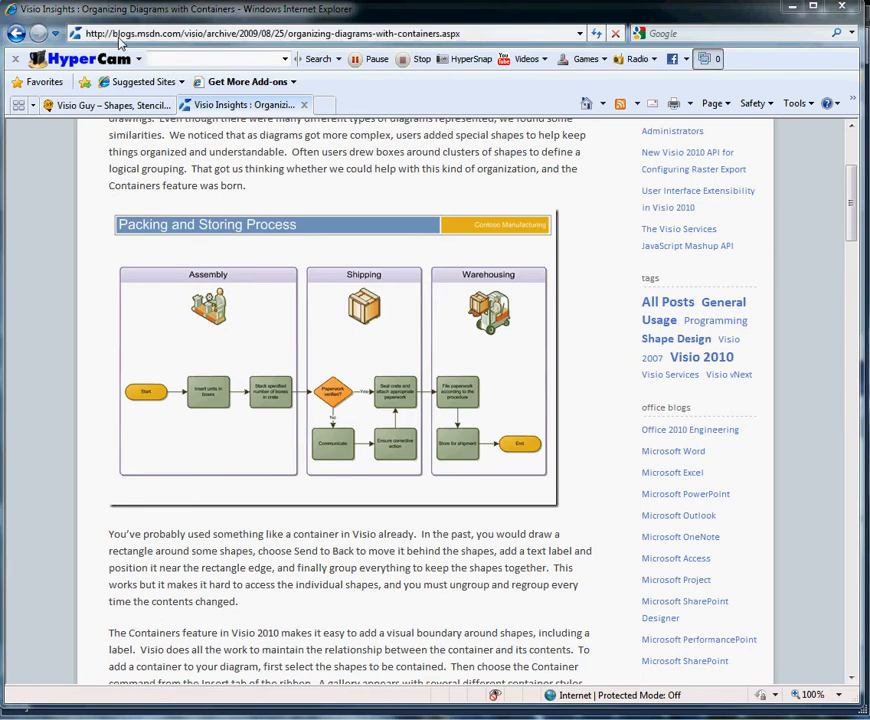
mouse_move(170, 44)
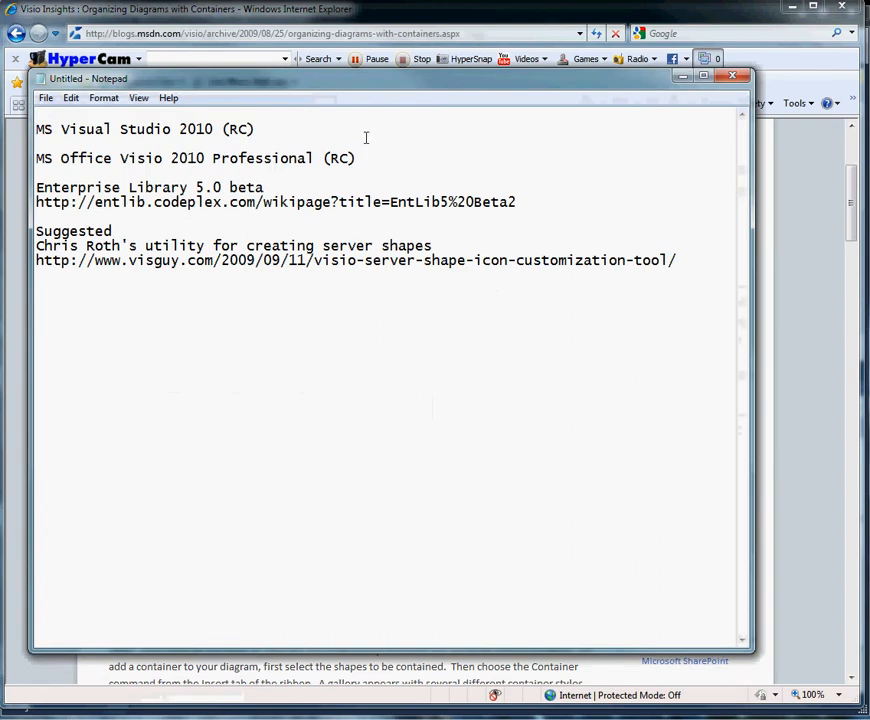
mouse_move(266, 128)
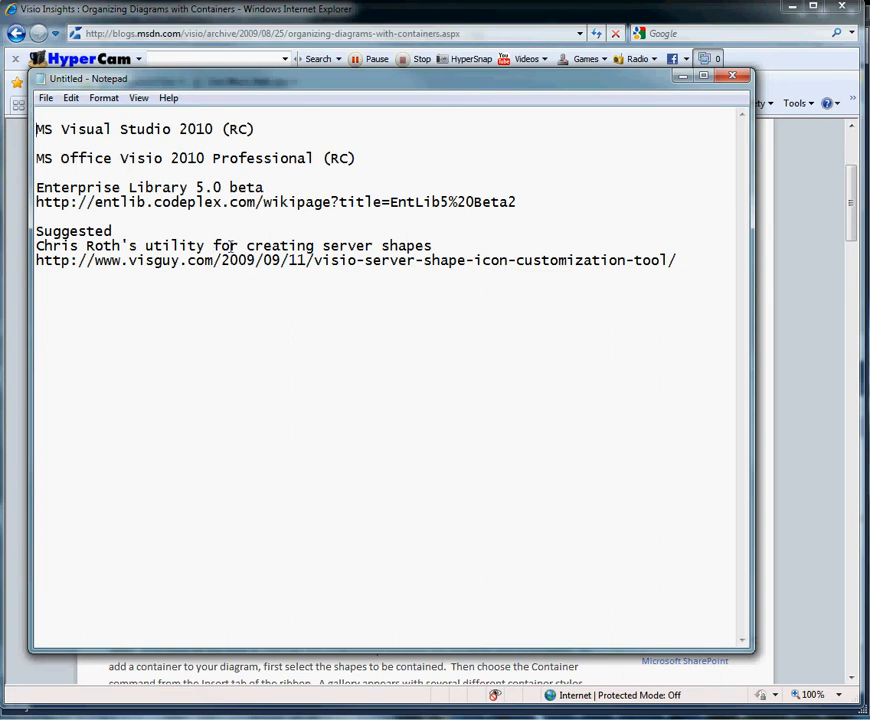
mouse_move(444, 248)
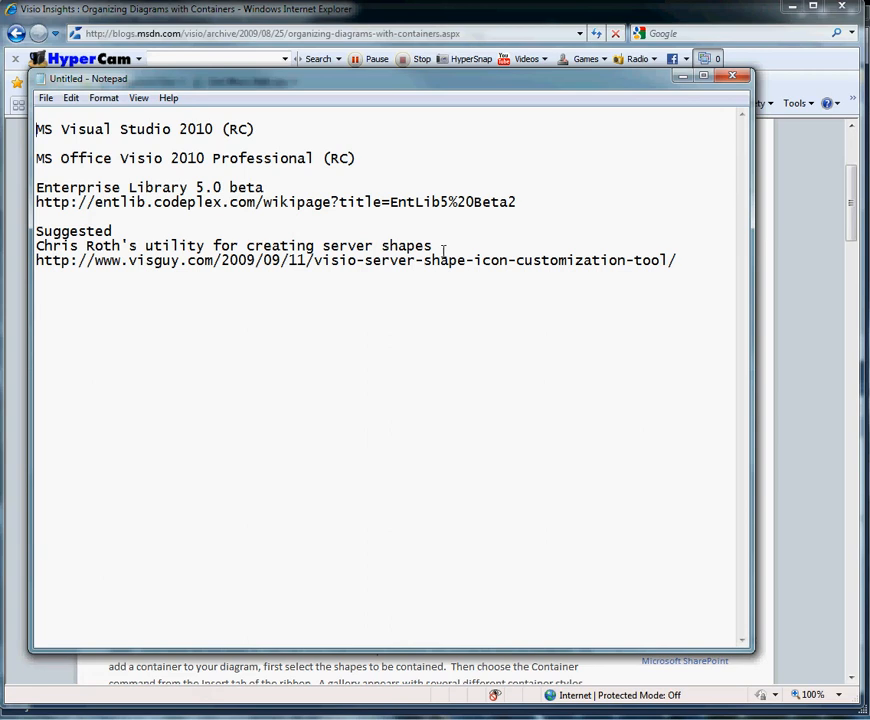
mouse_move(628, 146)
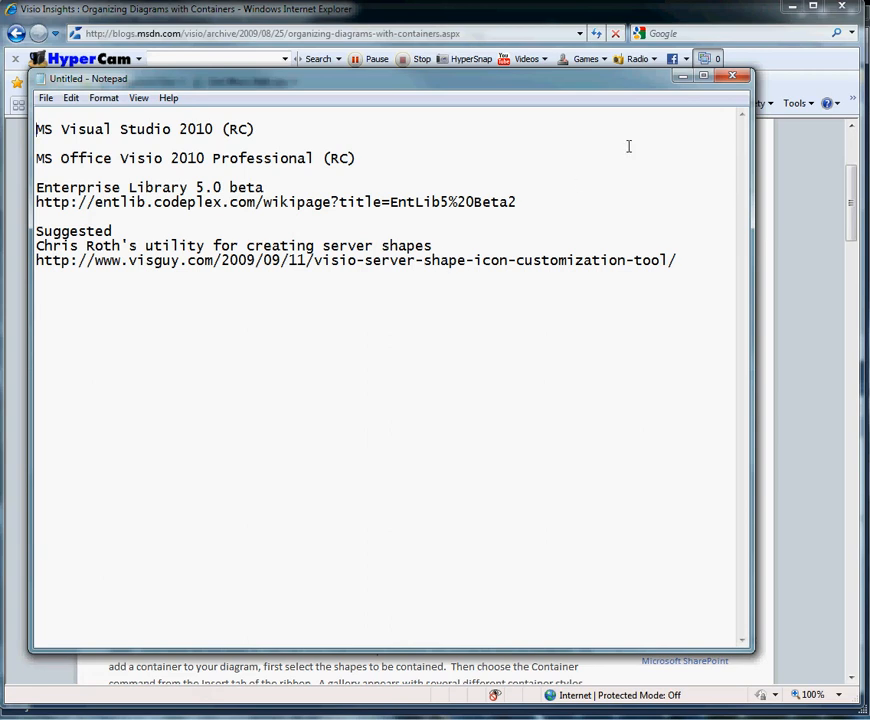
Select the tblAttrApplications and tblAppConnections tables in the SSMS database diagram to review their relationships
left_click(732, 76)
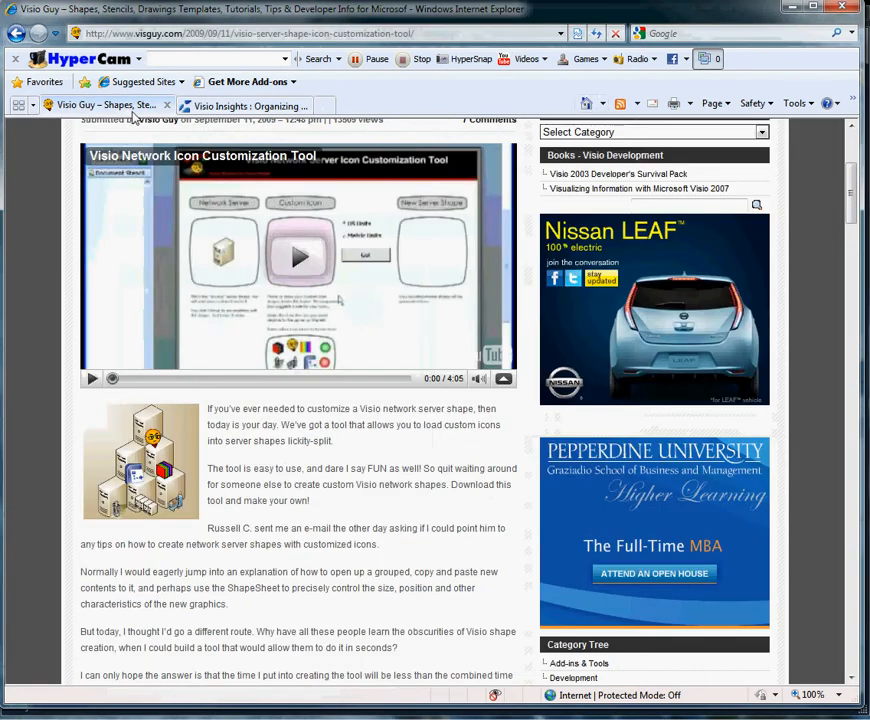
mouse_move(118, 420)
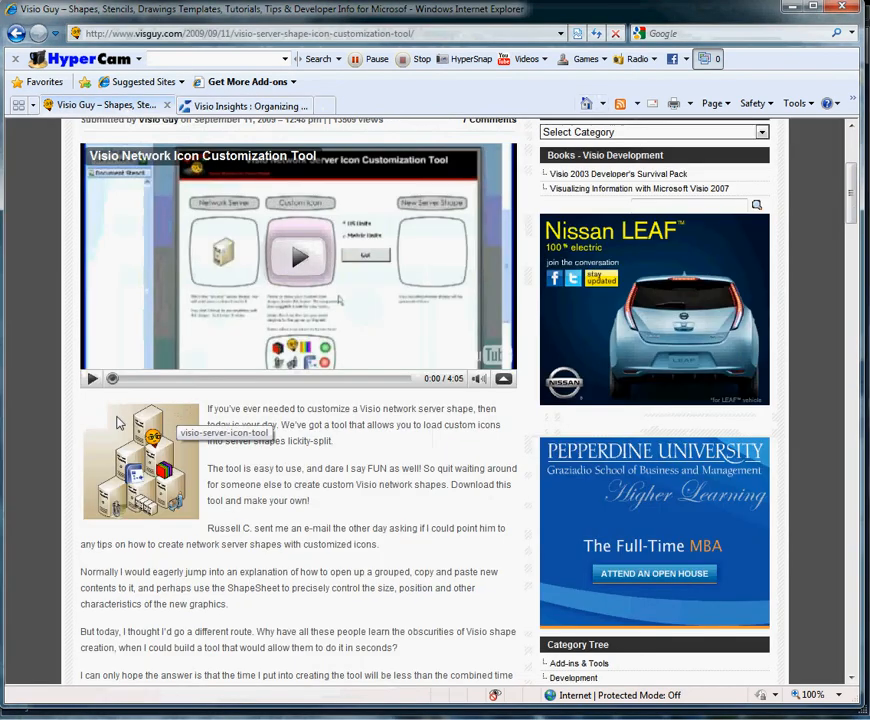
mouse_move(172, 428)
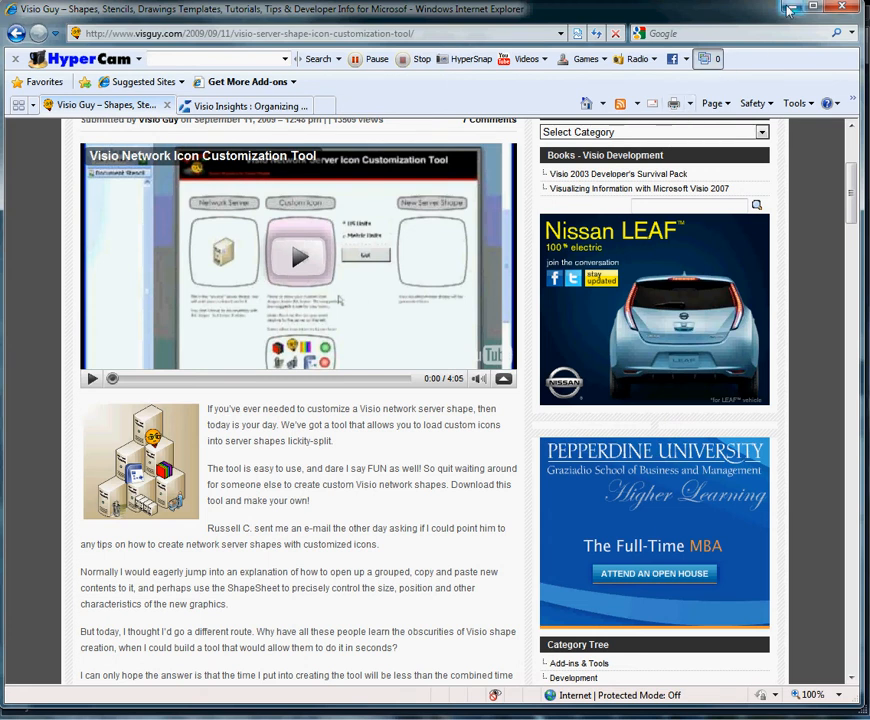
mouse_move(790, 8)
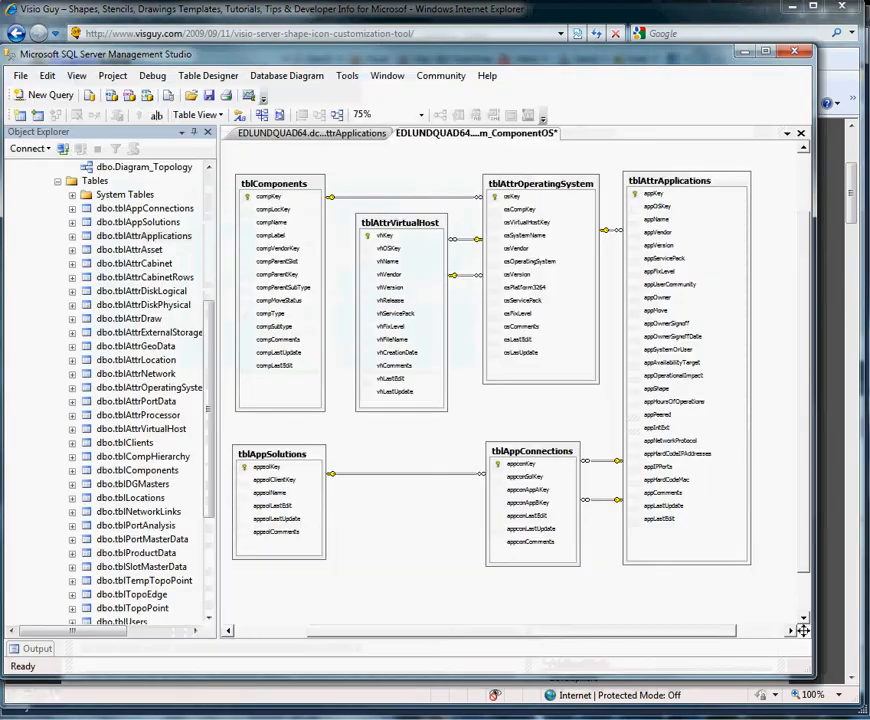
mouse_move(688, 224)
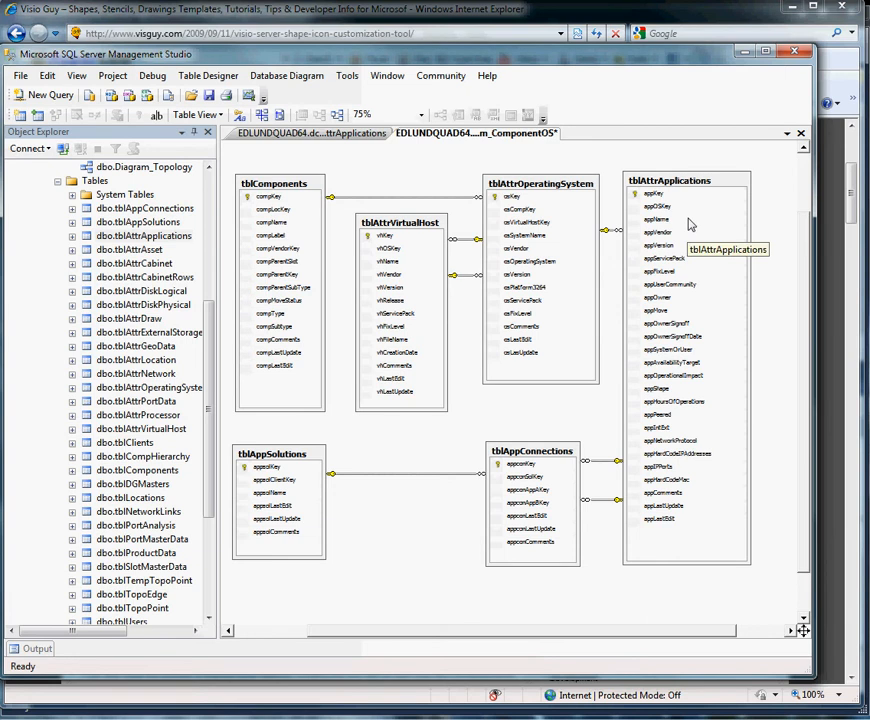
mouse_move(708, 190)
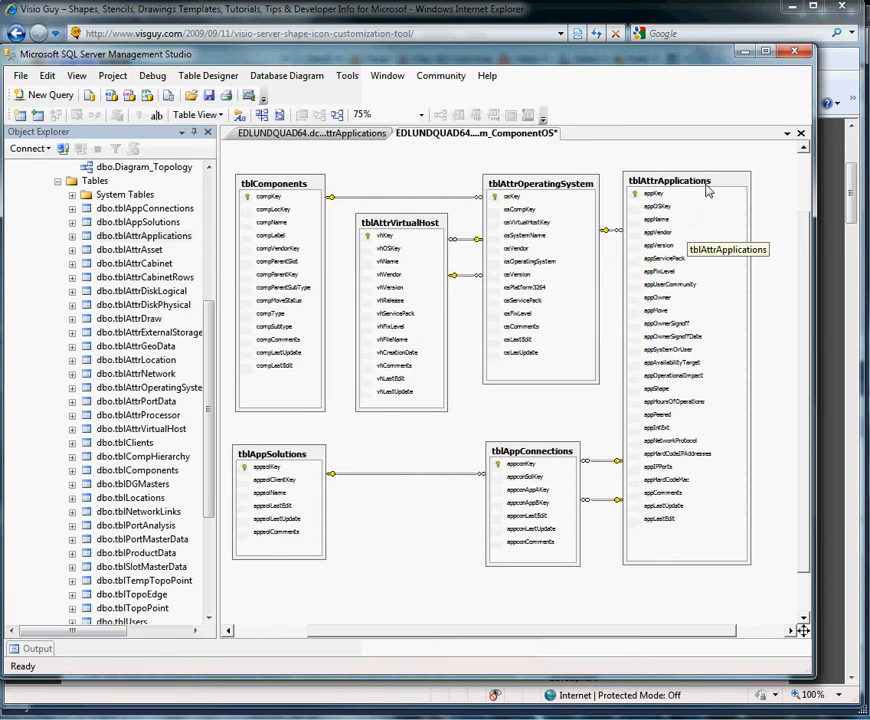
left_click(684, 180)
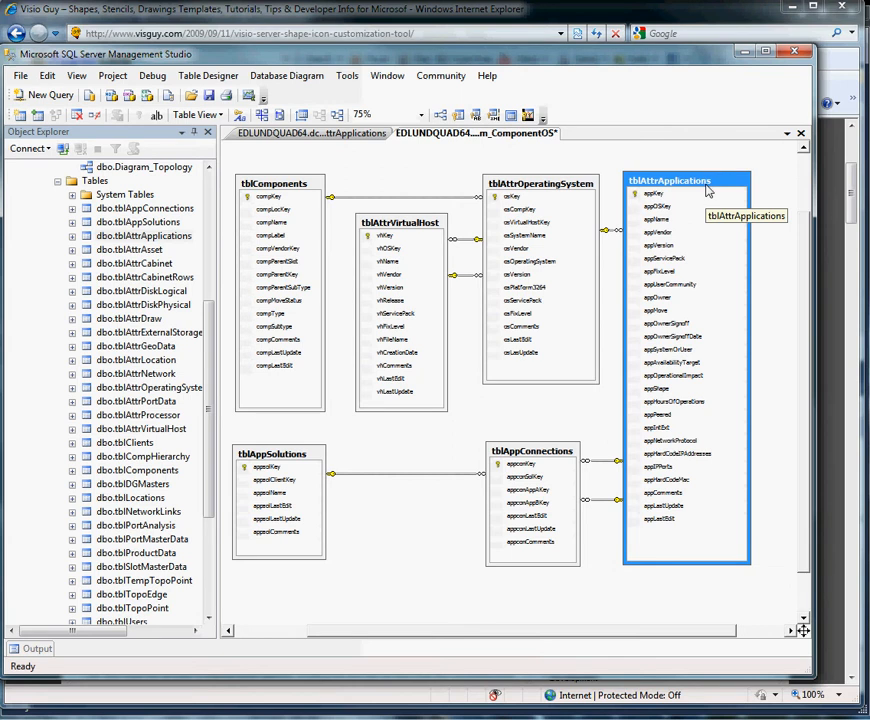
mouse_move(260, 460)
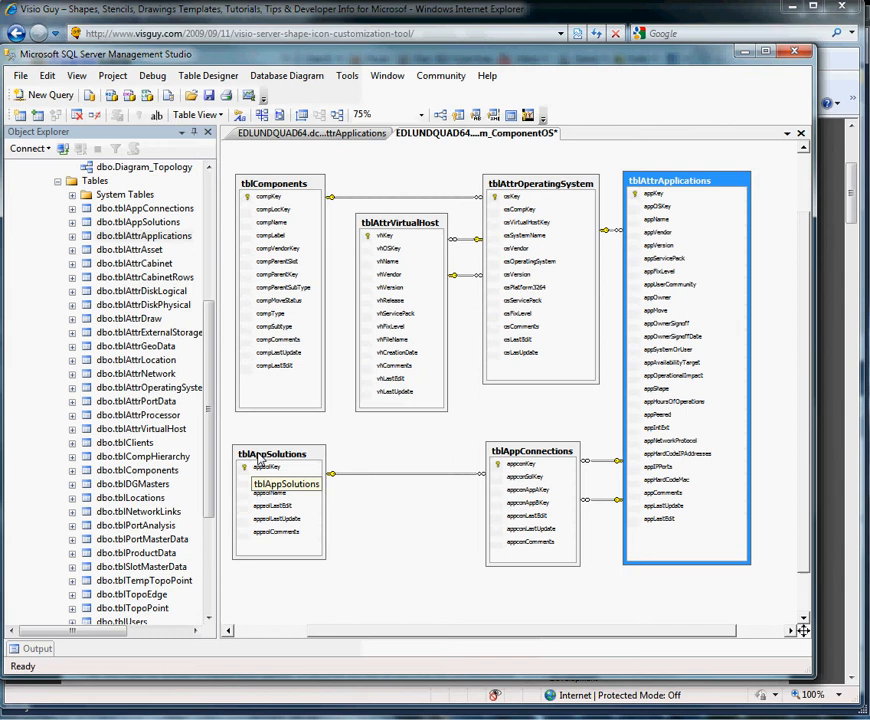
left_click(272, 454)
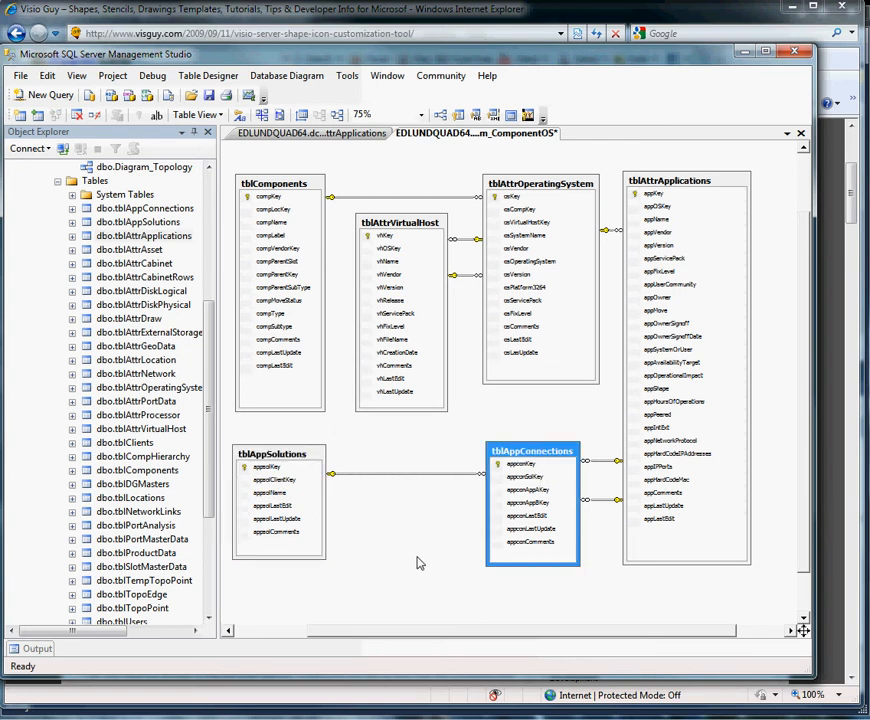
mouse_move(390, 524)
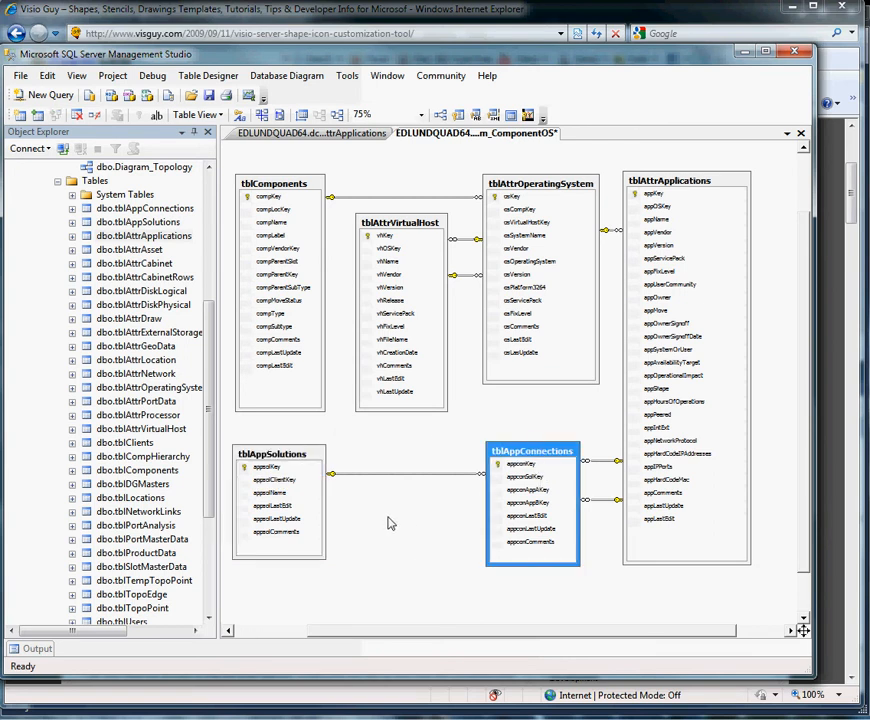
mouse_move(392, 536)
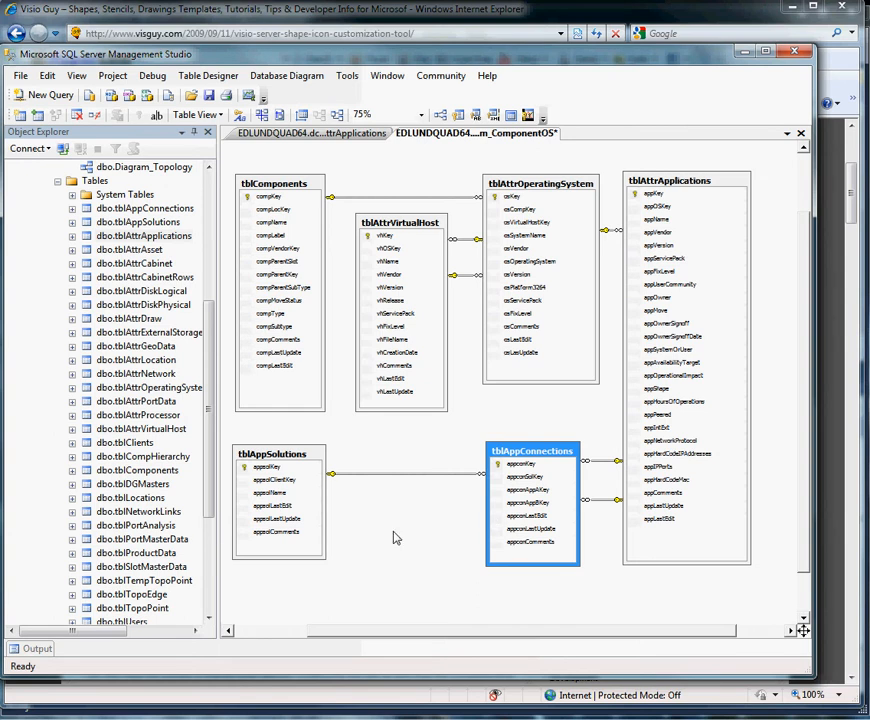
mouse_move(316, 530)
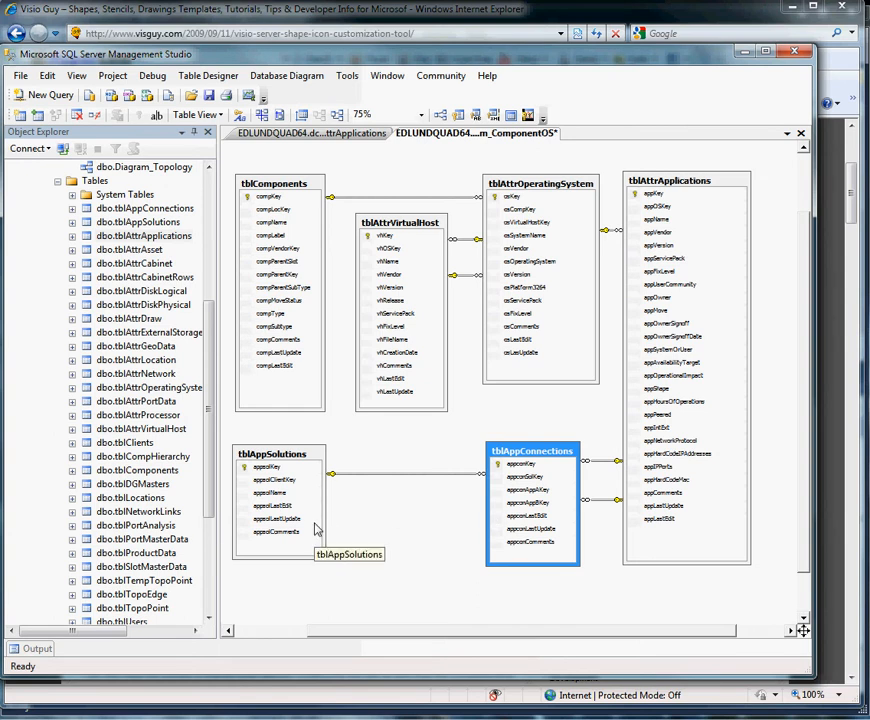
mouse_move(748, 130)
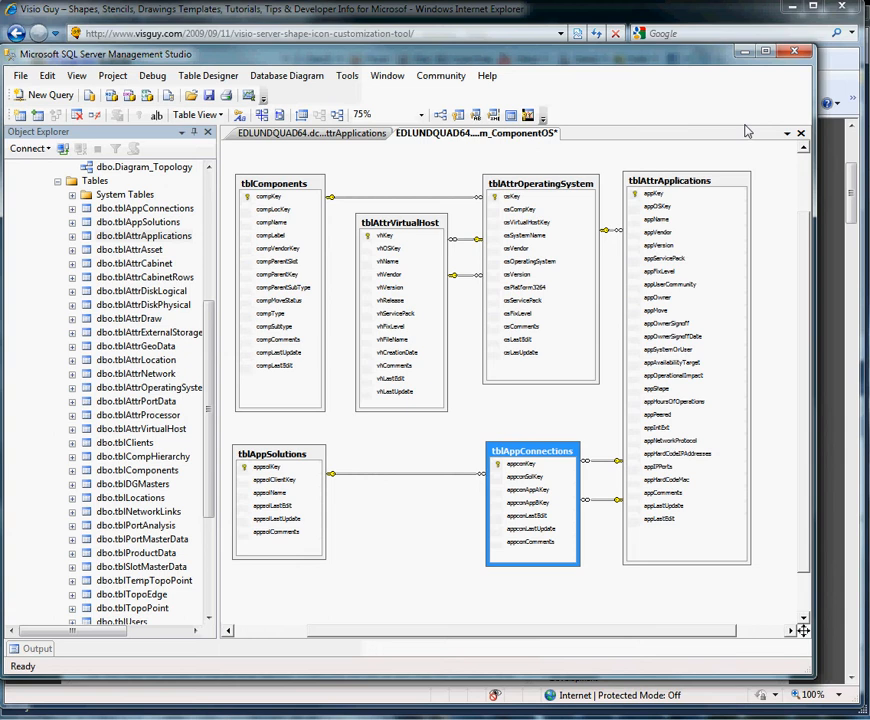
mouse_move(744, 200)
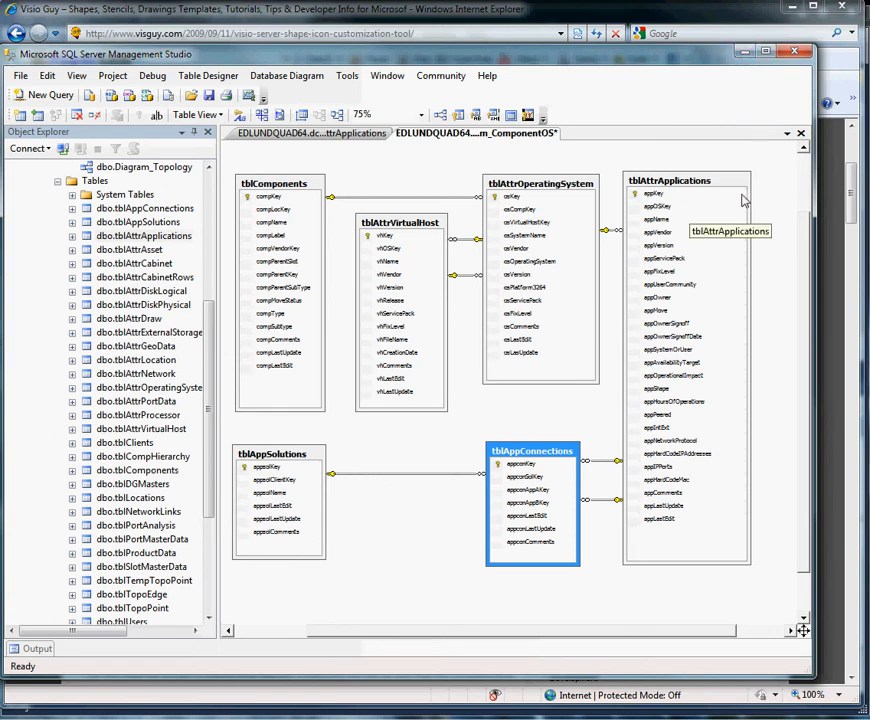
mouse_move(780, 220)
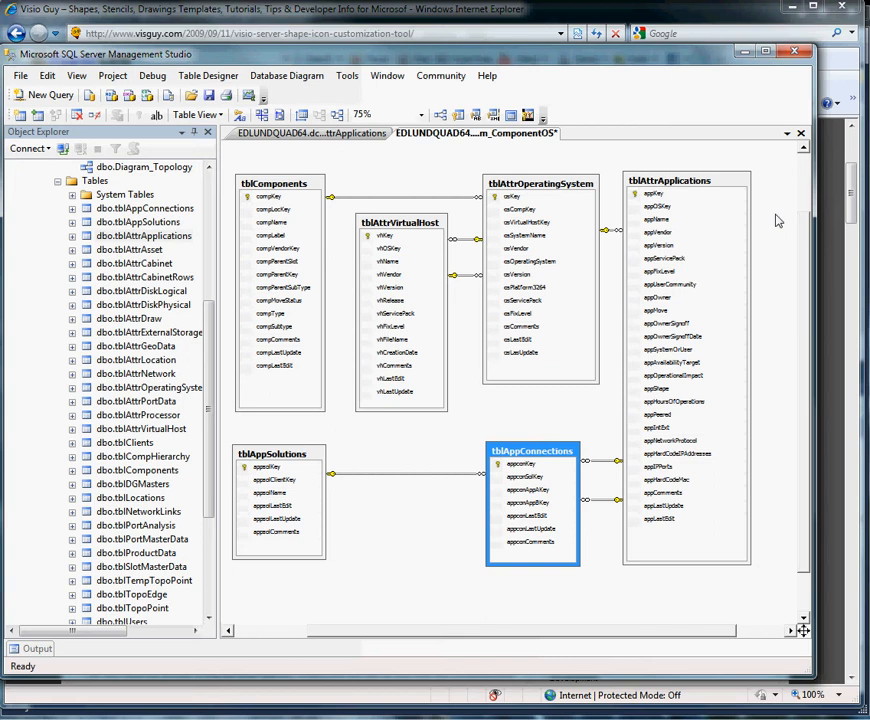
mouse_move(724, 178)
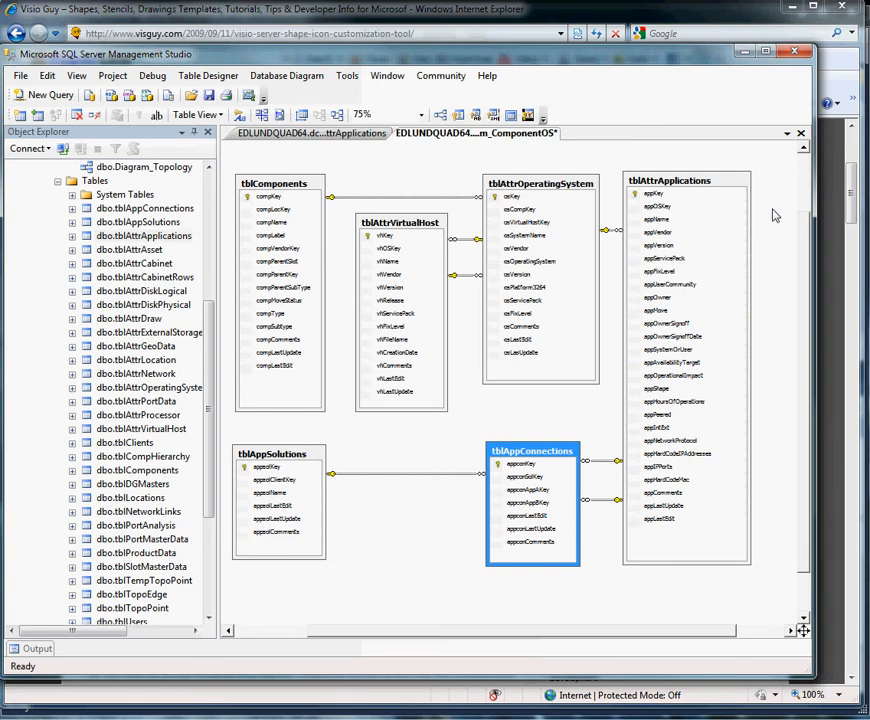
mouse_move(772, 184)
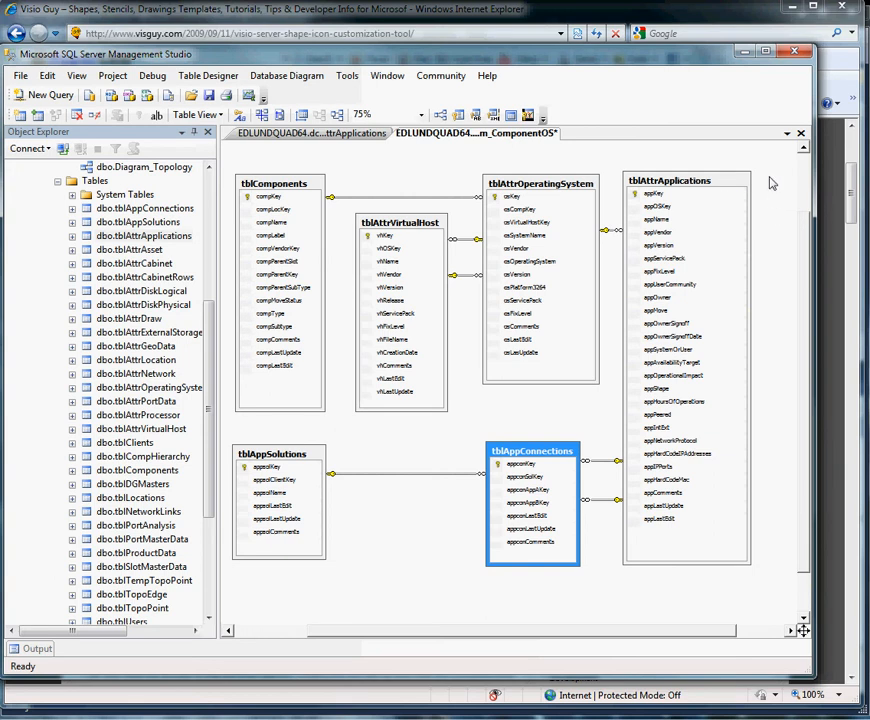
mouse_move(768, 198)
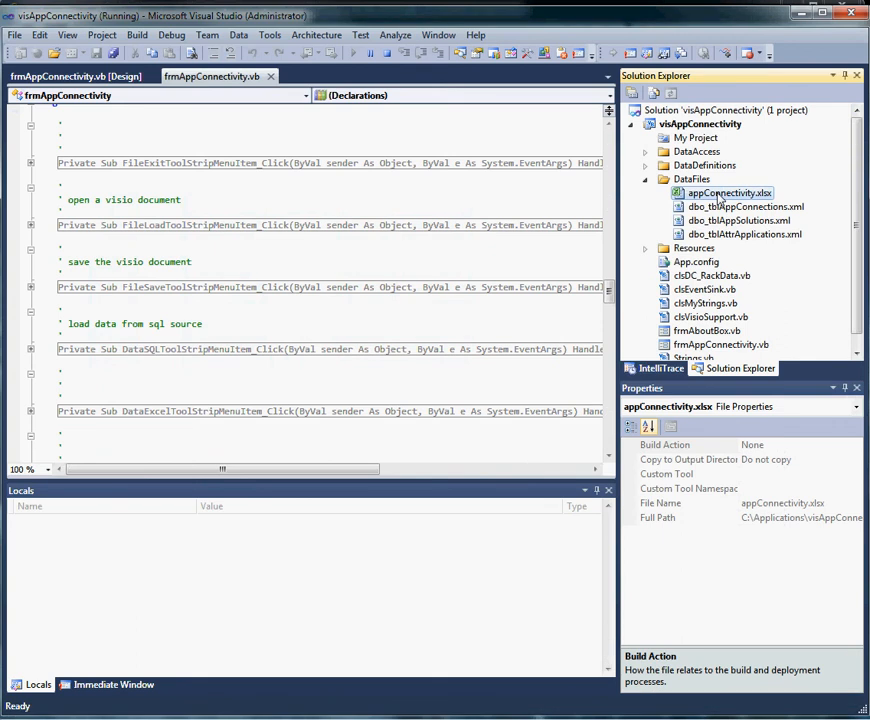
mouse_move(730, 224)
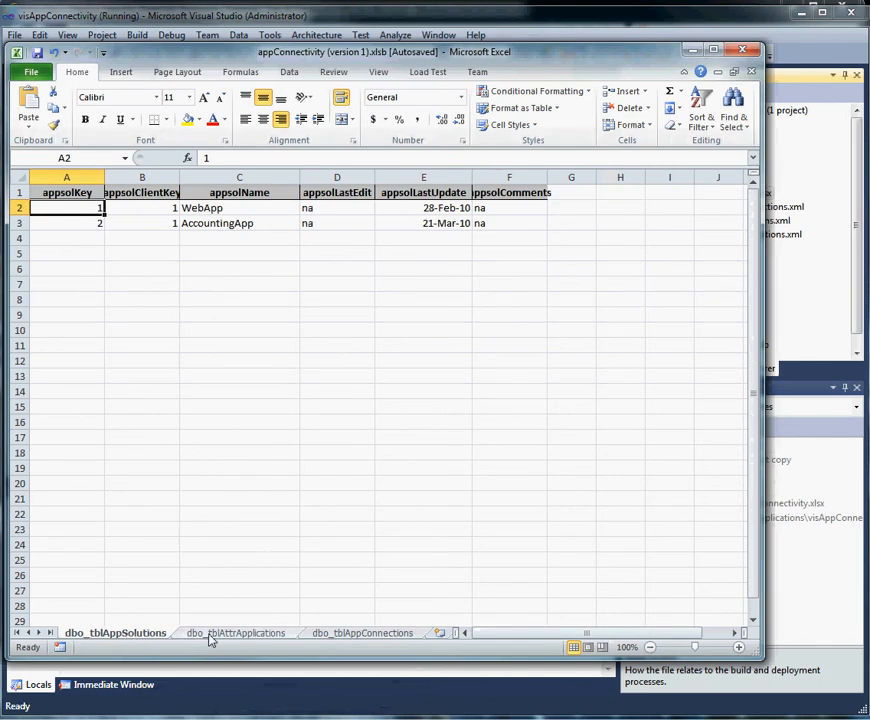
Switch between the dbo_tblAttrApplications and neighbouring sheet tabs in the appConnectivity workbook
left_click(236, 632)
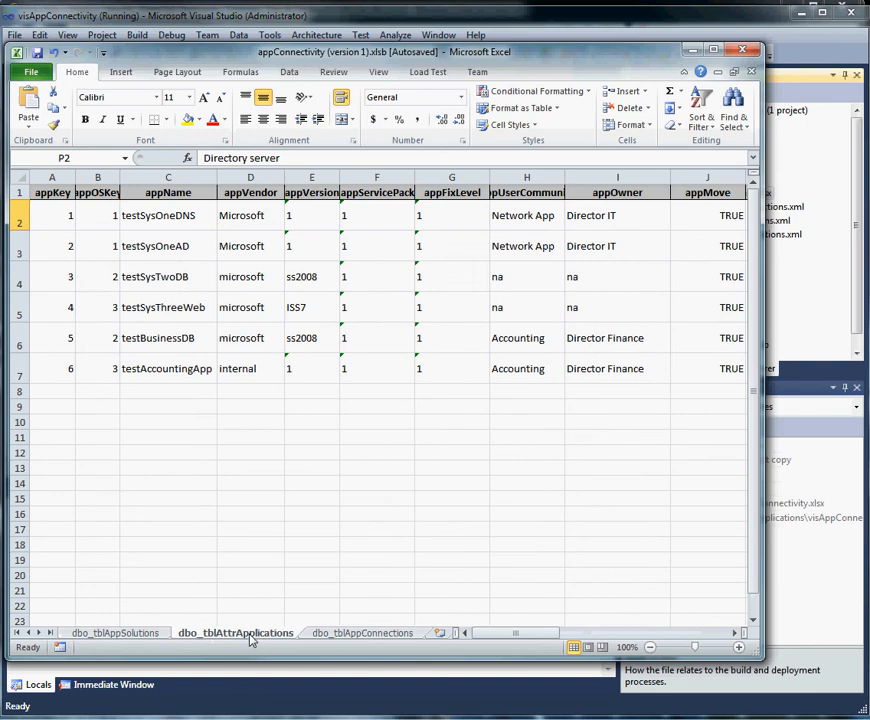
left_click(362, 632)
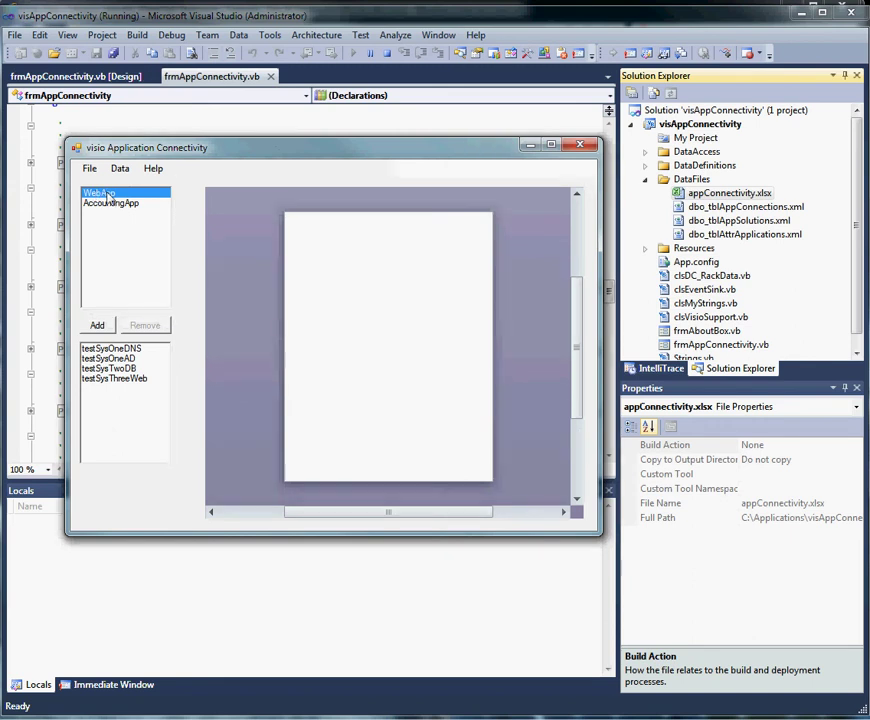
List the AccountingApp then WebApp systems and draw the WebApp solution on the page
left_click(110, 204)
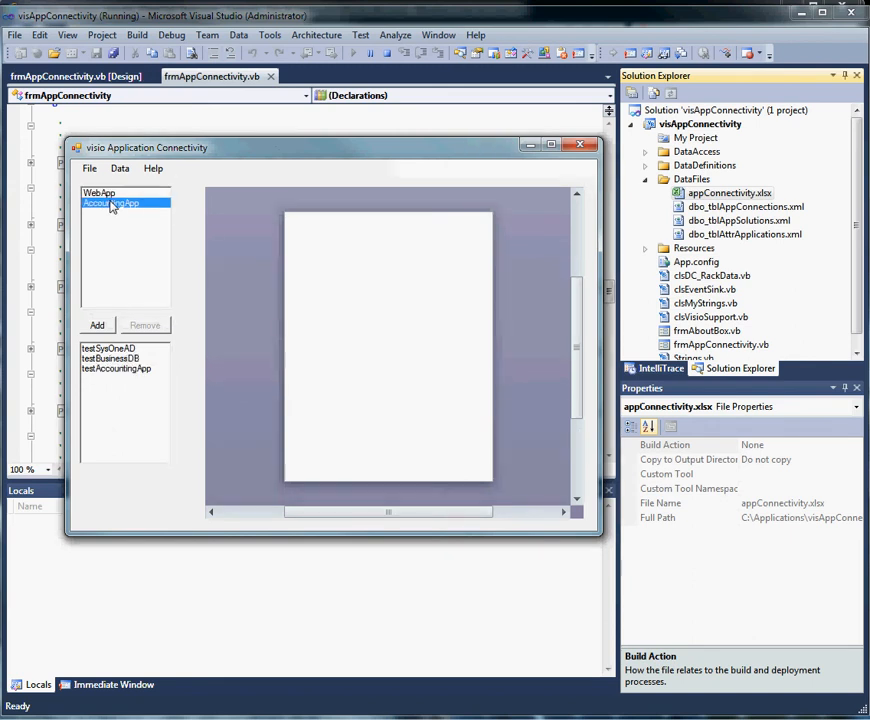
left_click(100, 192)
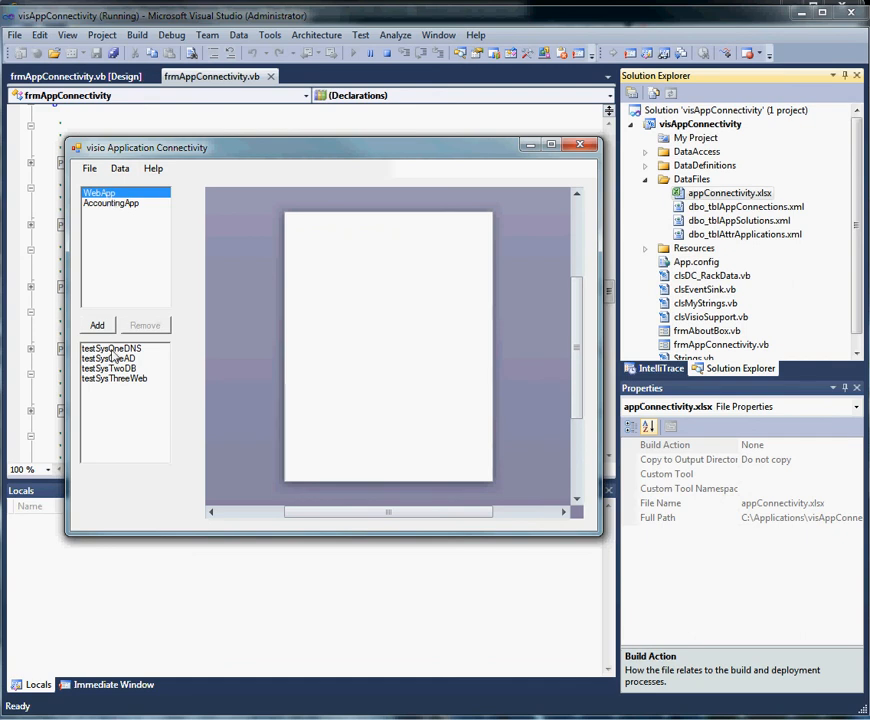
mouse_move(128, 364)
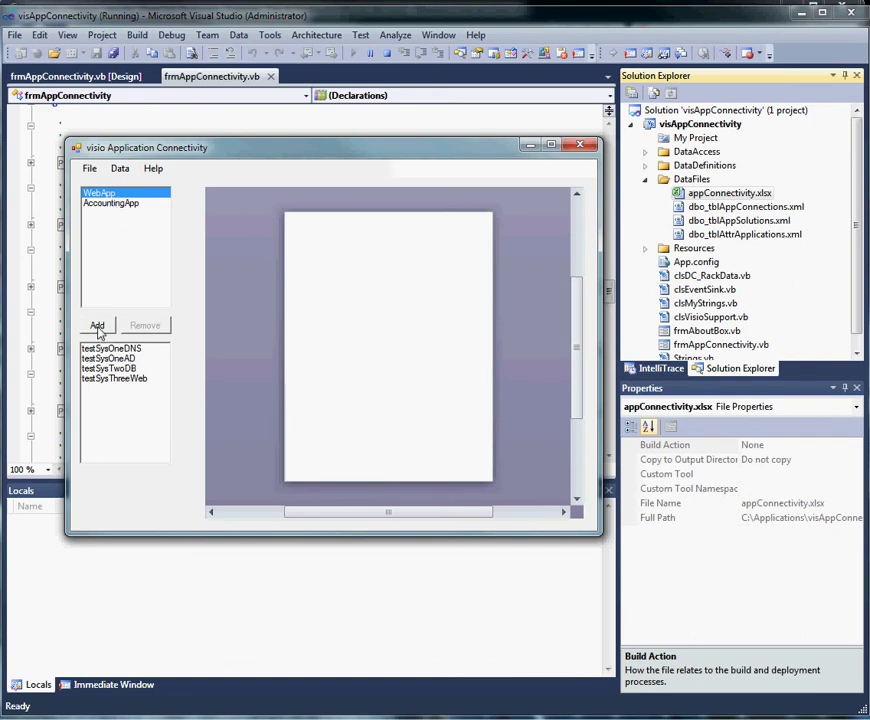
left_click(96, 324)
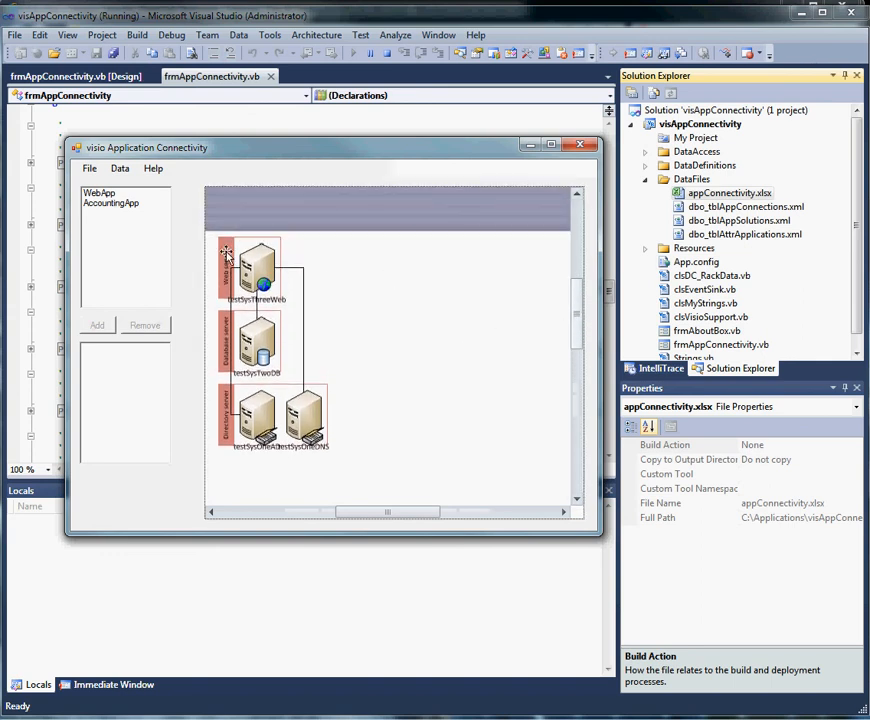
Drag the server containers to tidy the WebApp diagram's connections
left_click_drag(258, 264, 404, 310)
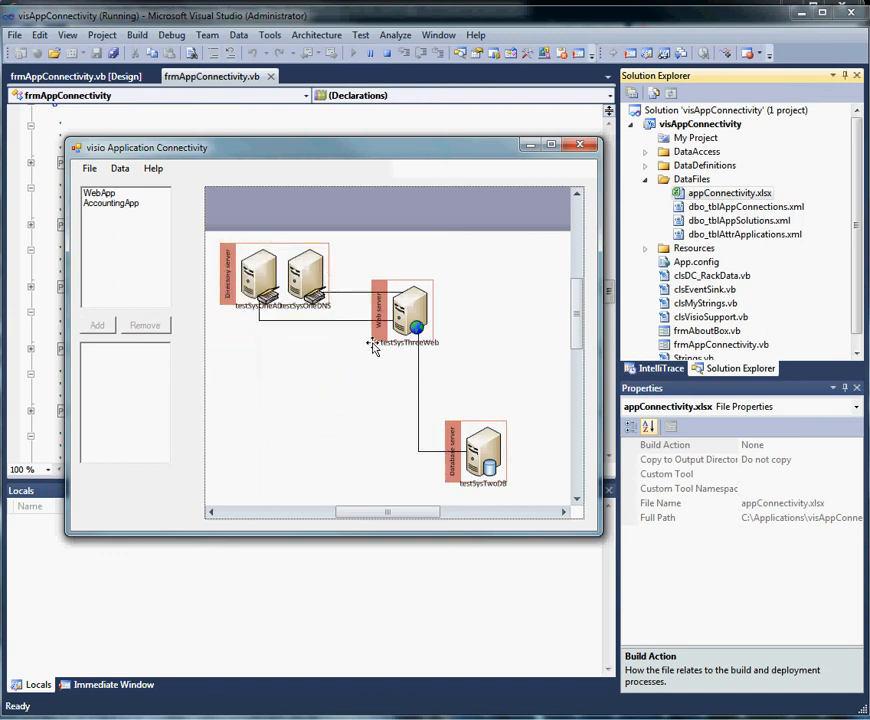
left_click_drag(410, 316, 364, 356)
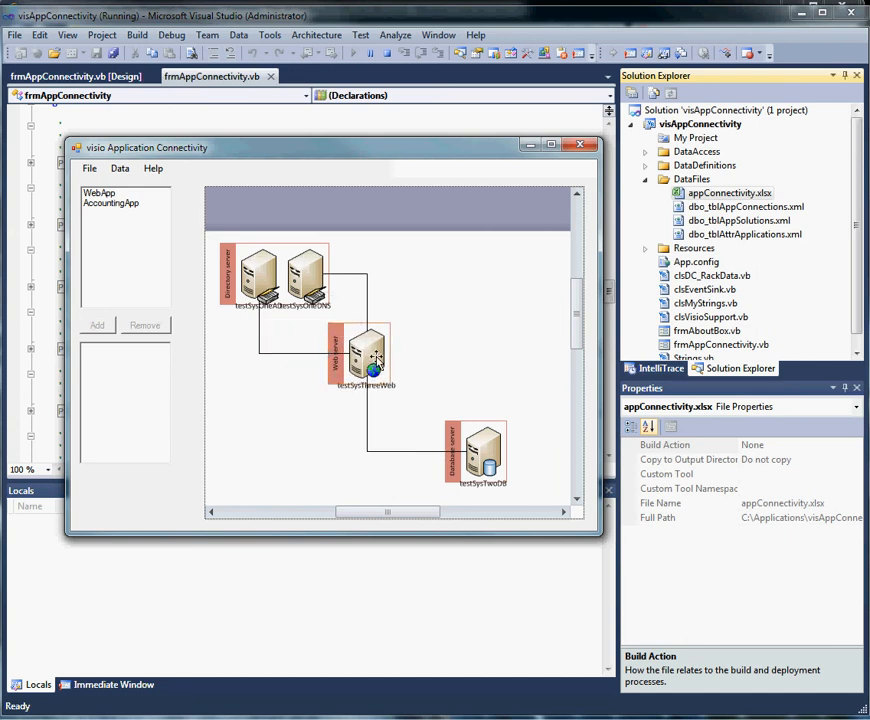
mouse_move(372, 358)
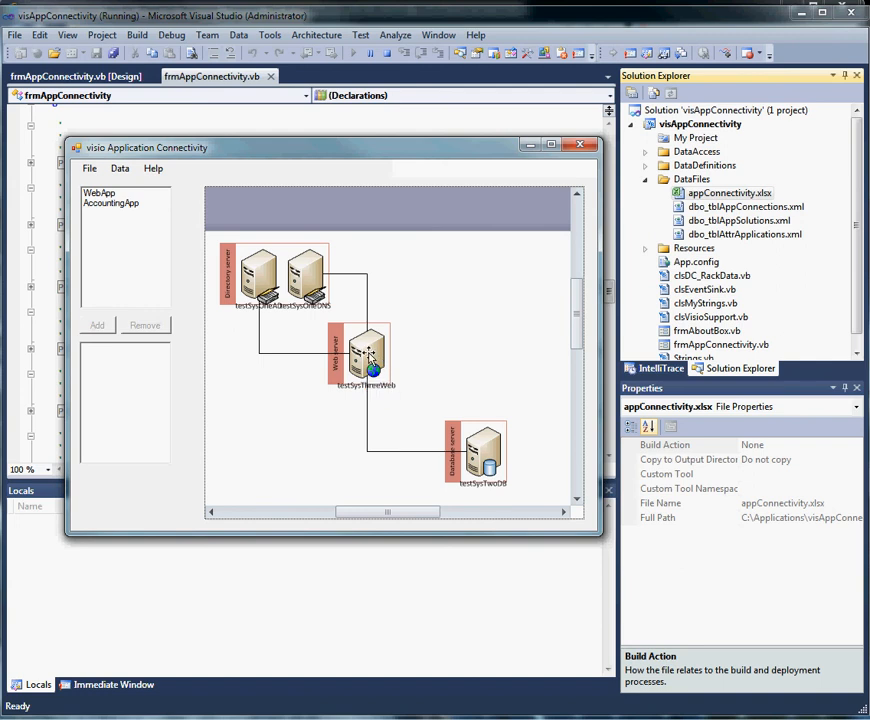
mouse_move(468, 344)
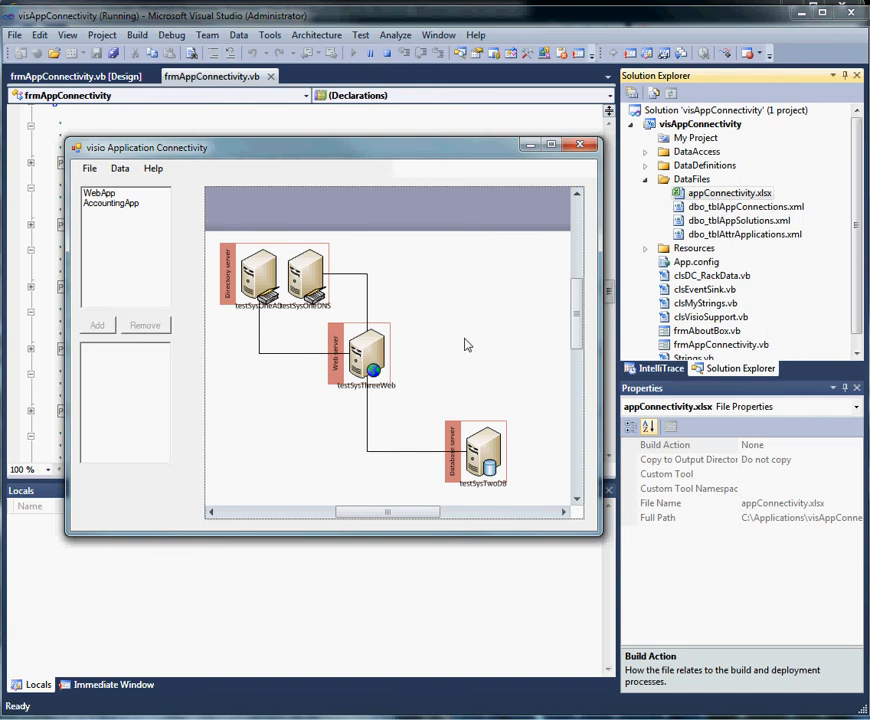
mouse_move(290, 500)
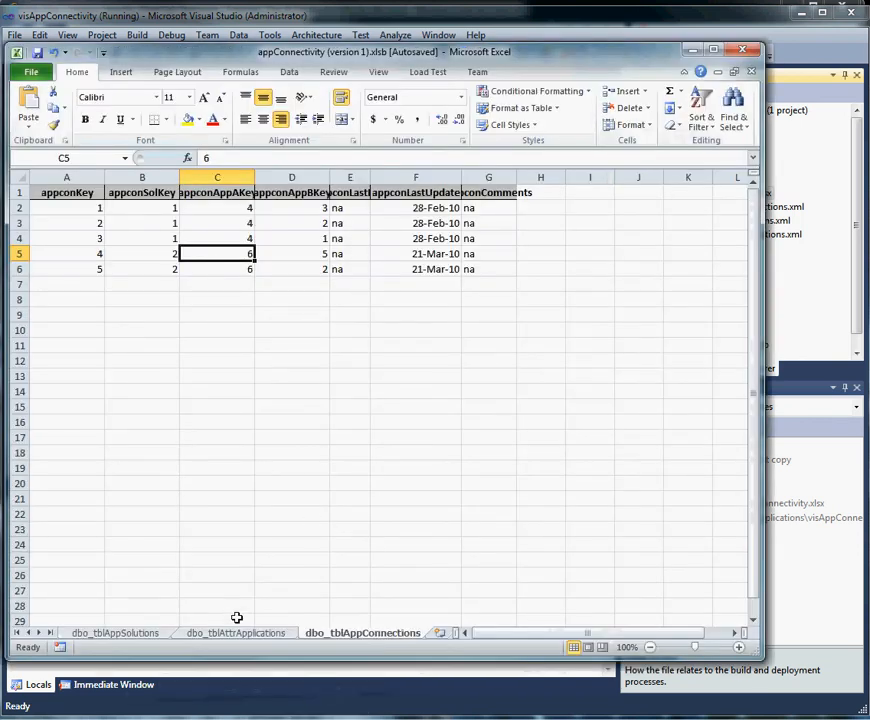
Show the dbo_tblAttrApplications sheet and highlight its appShape column P
left_click(236, 632)
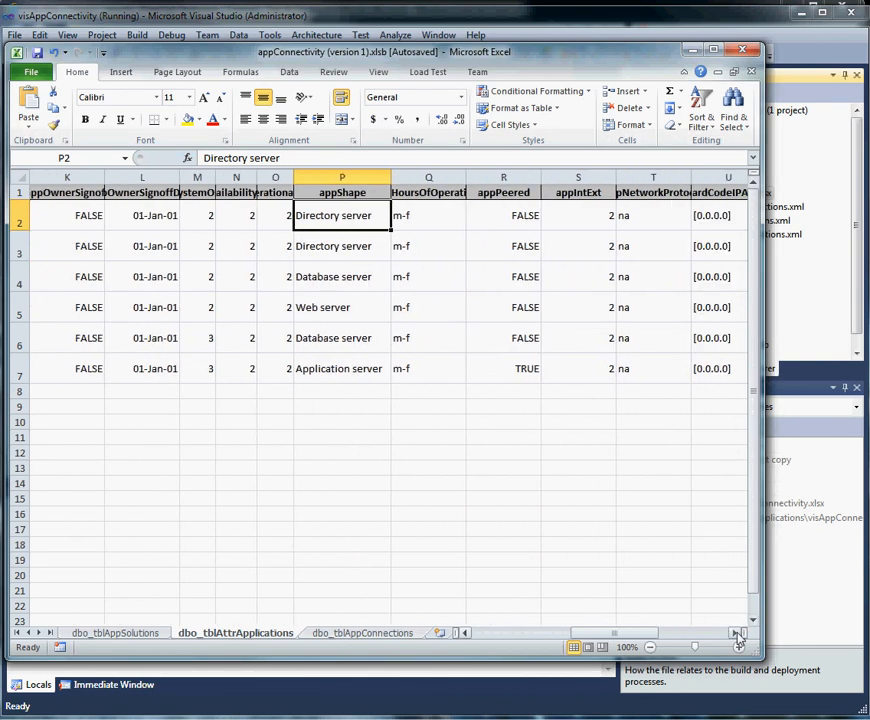
left_click(342, 176)
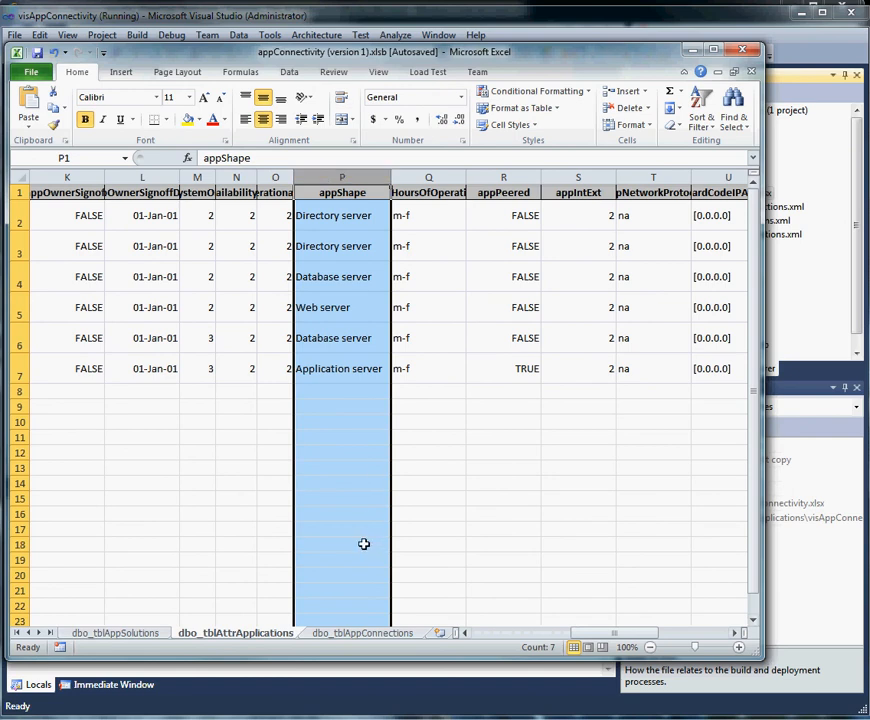
mouse_move(368, 532)
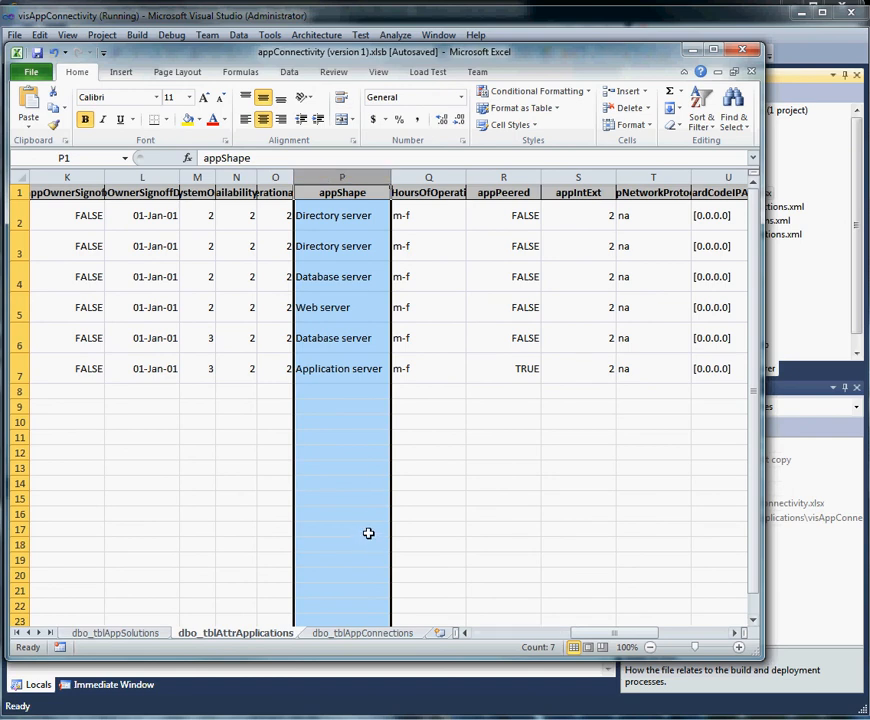
mouse_move(332, 408)
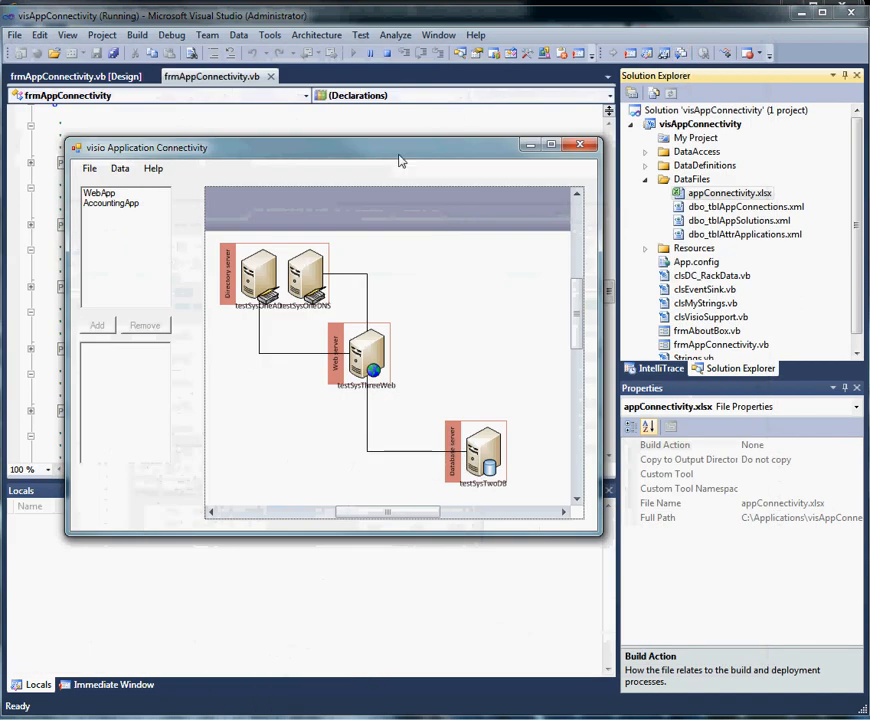
left_click(112, 204)
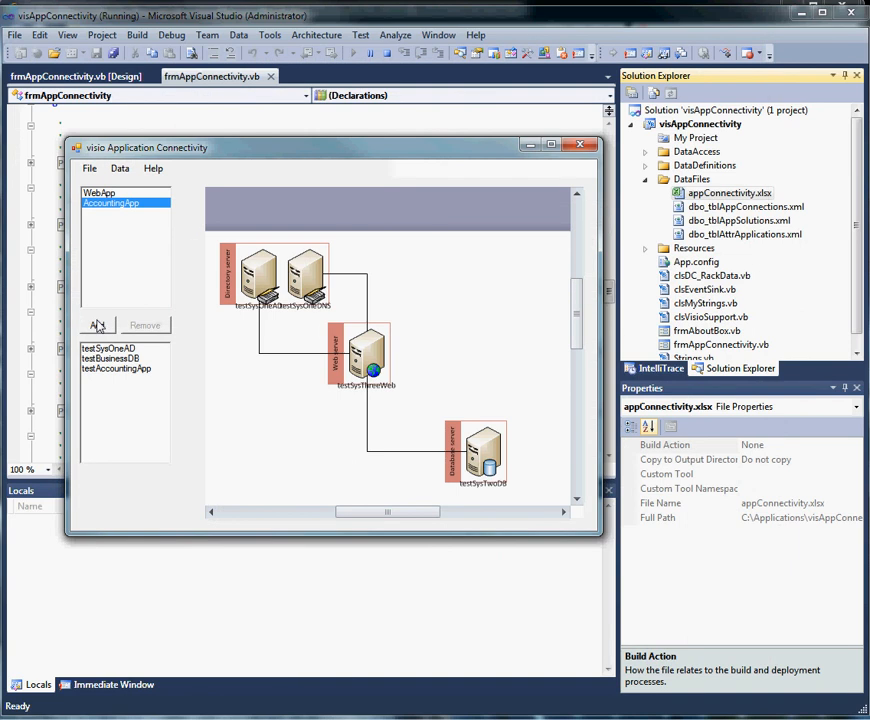
mouse_move(98, 328)
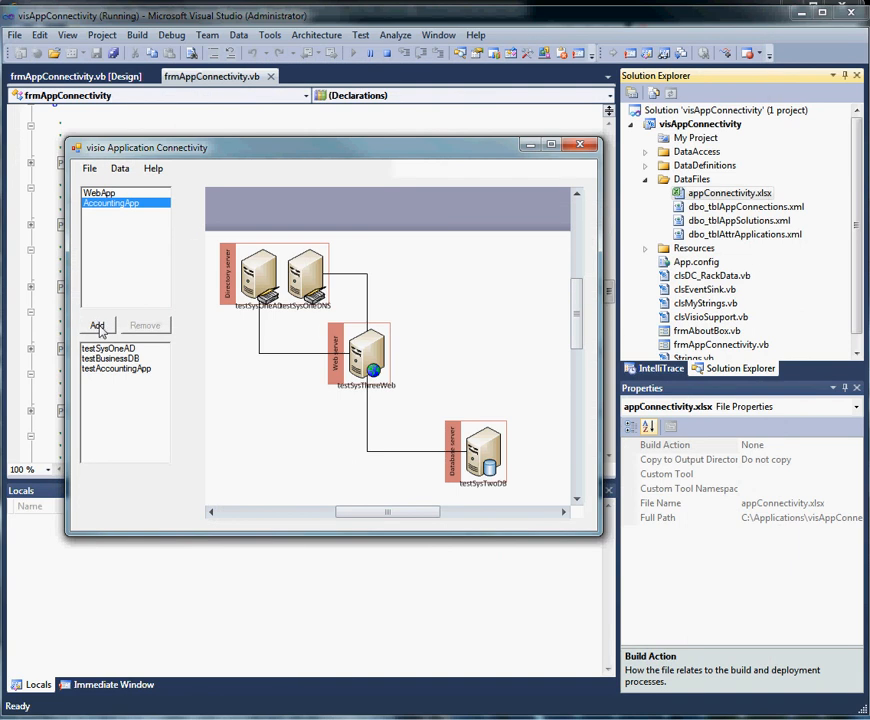
left_click(96, 324)
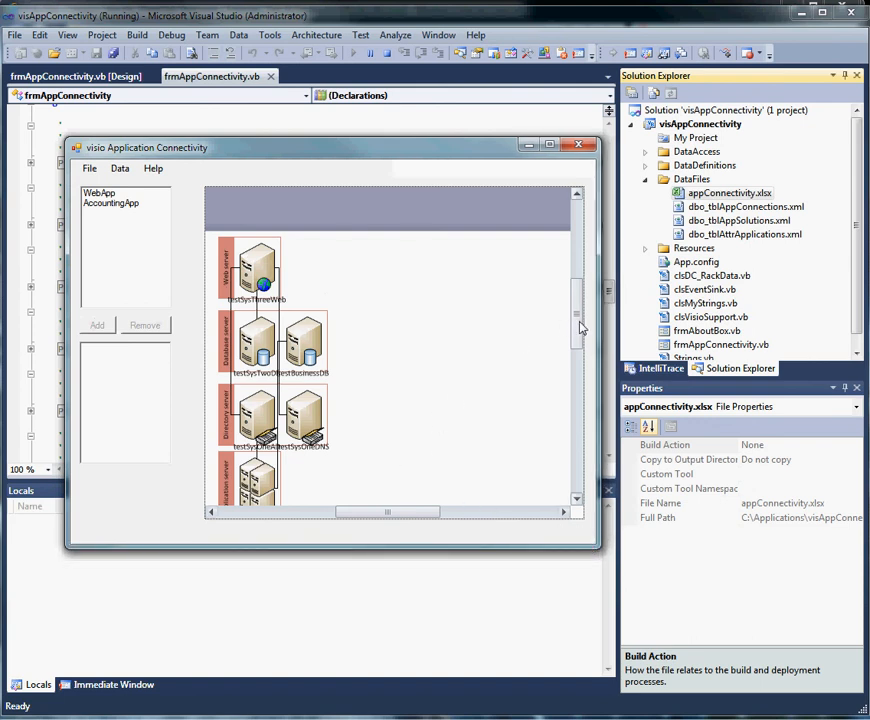
scroll("down", 3)
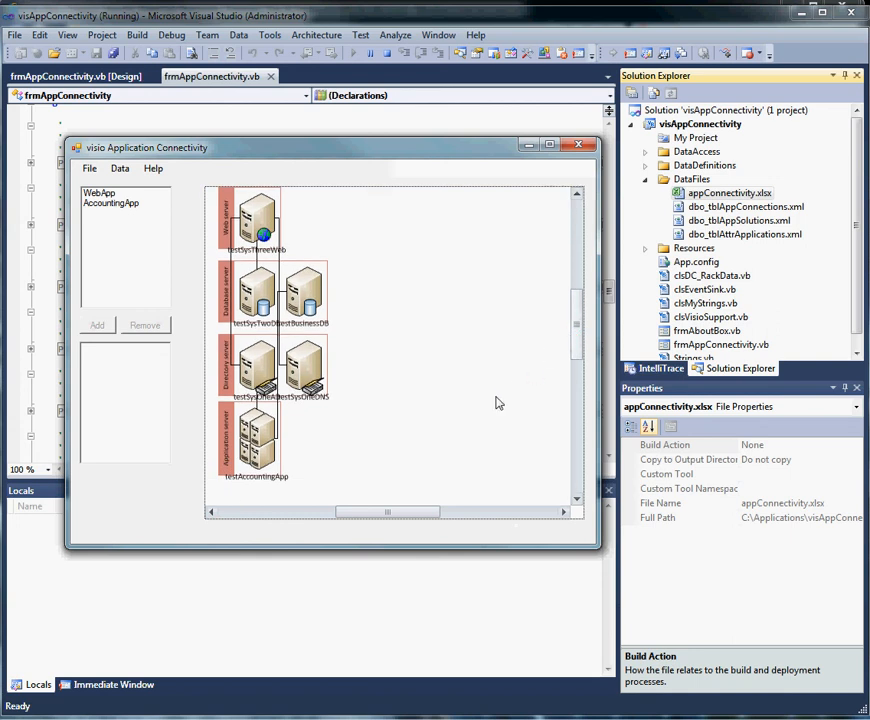
mouse_move(88, 216)
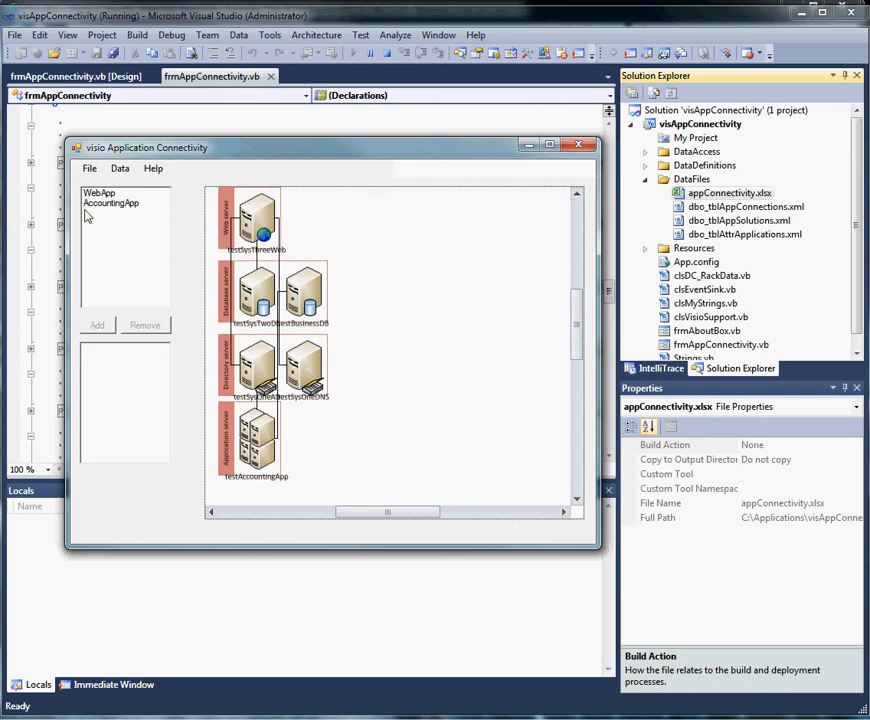
left_click(100, 192)
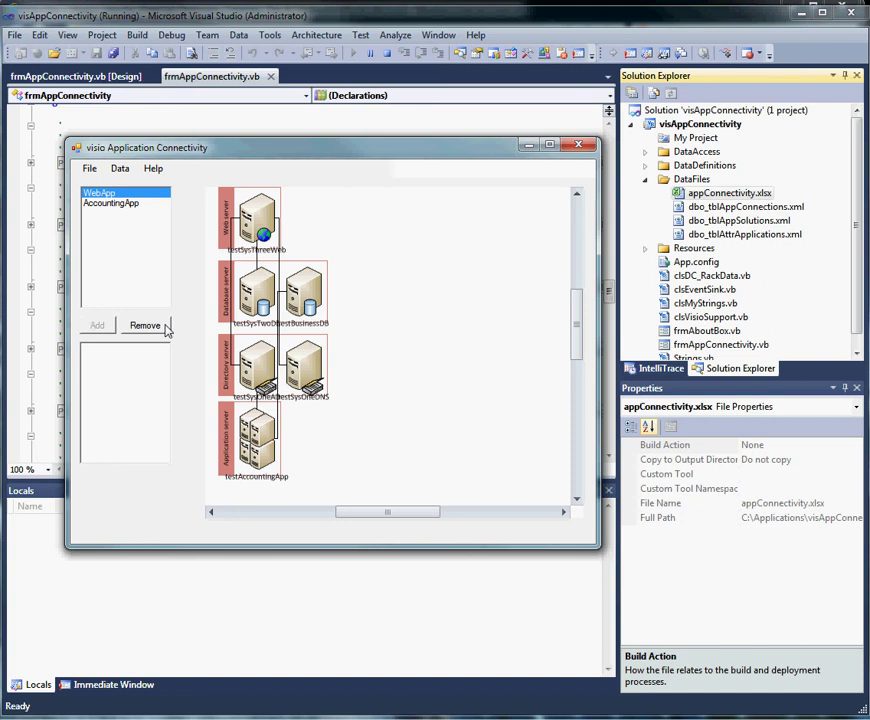
left_click(144, 324)
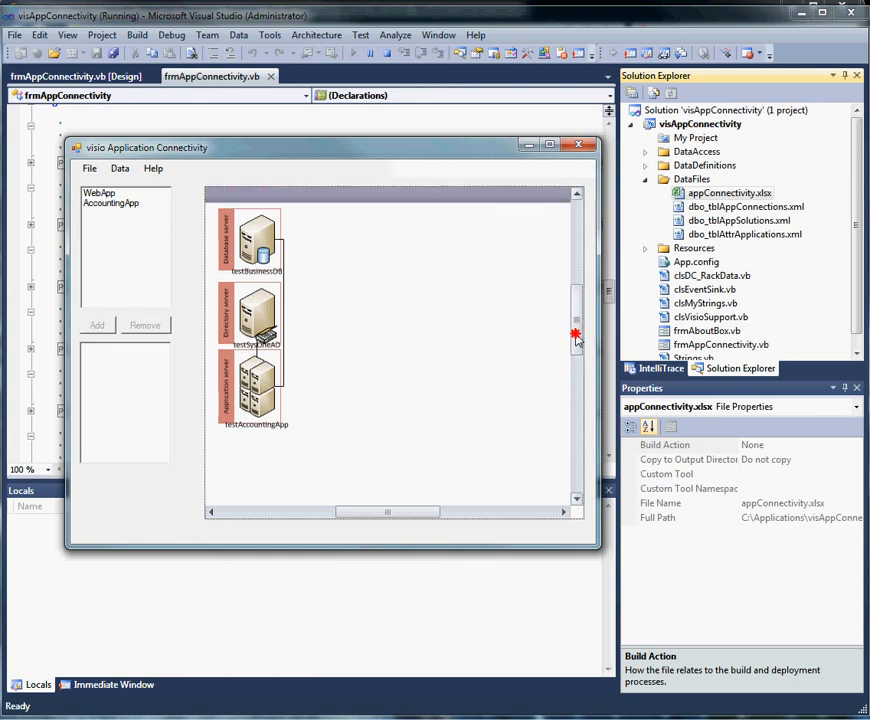
Show the File menu's Load/Save/Exit options, then the Data menu's SQL, Excel and XML sources
left_click(88, 168)
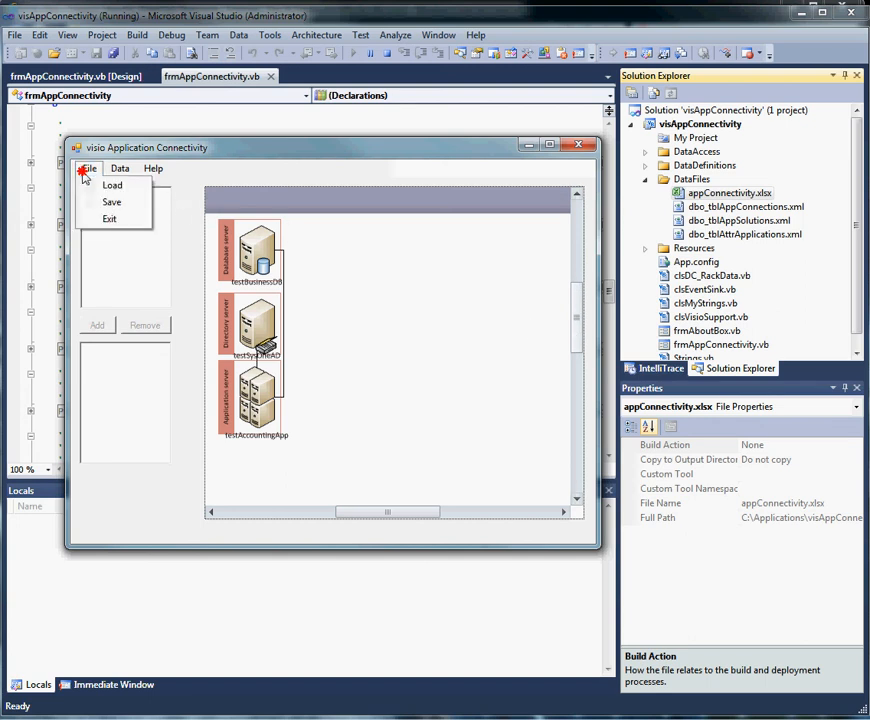
mouse_move(112, 200)
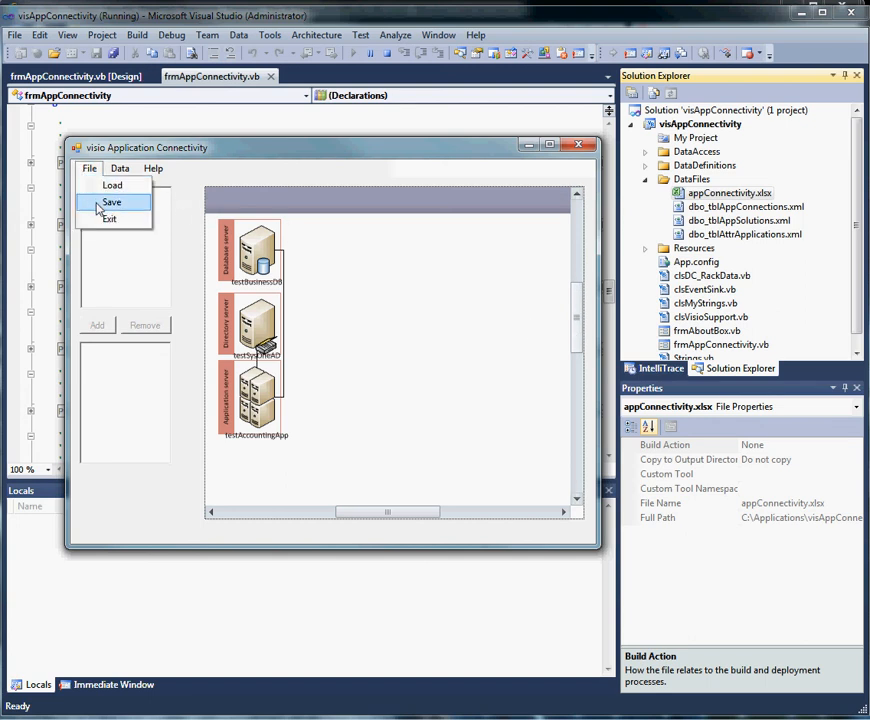
mouse_move(320, 168)
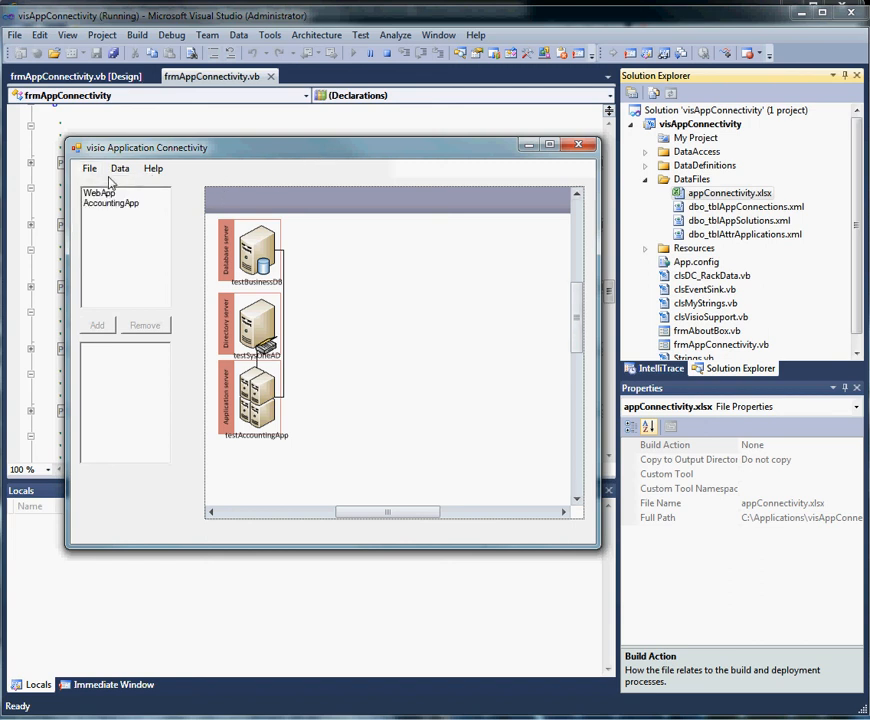
left_click(120, 168)
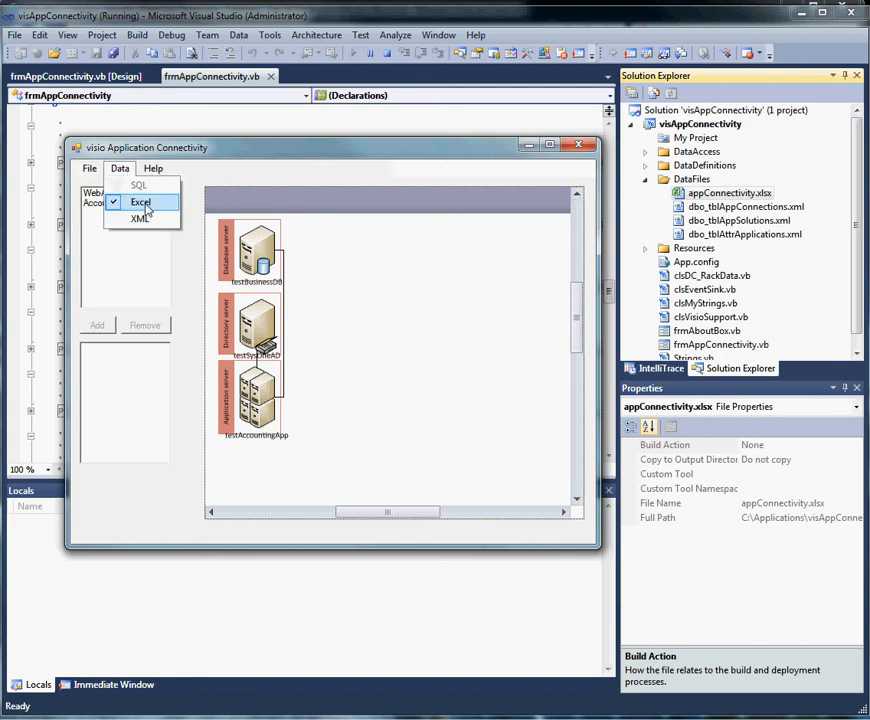
mouse_move(140, 218)
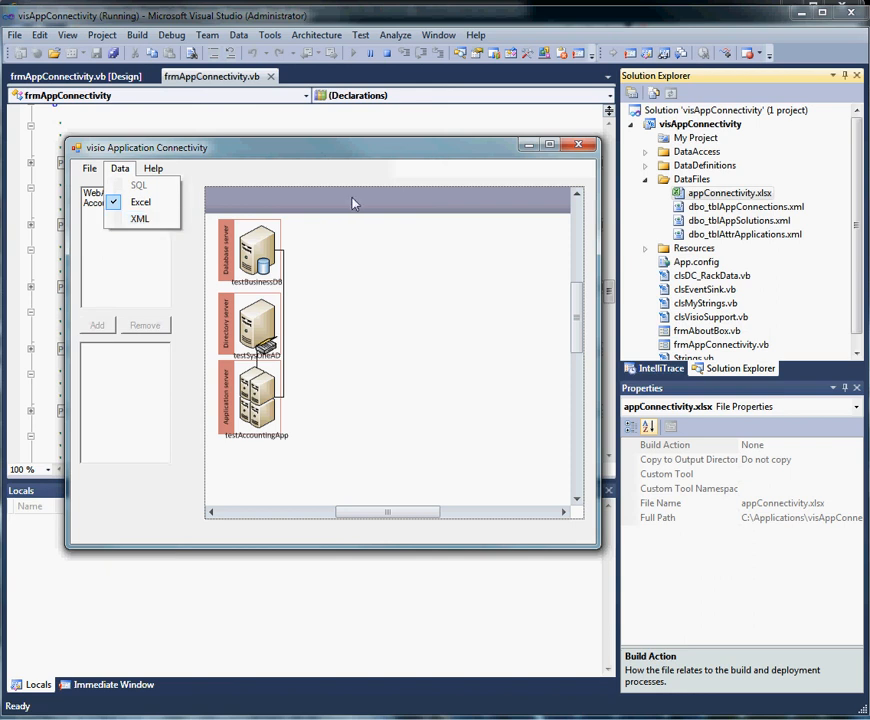
mouse_move(434, 148)
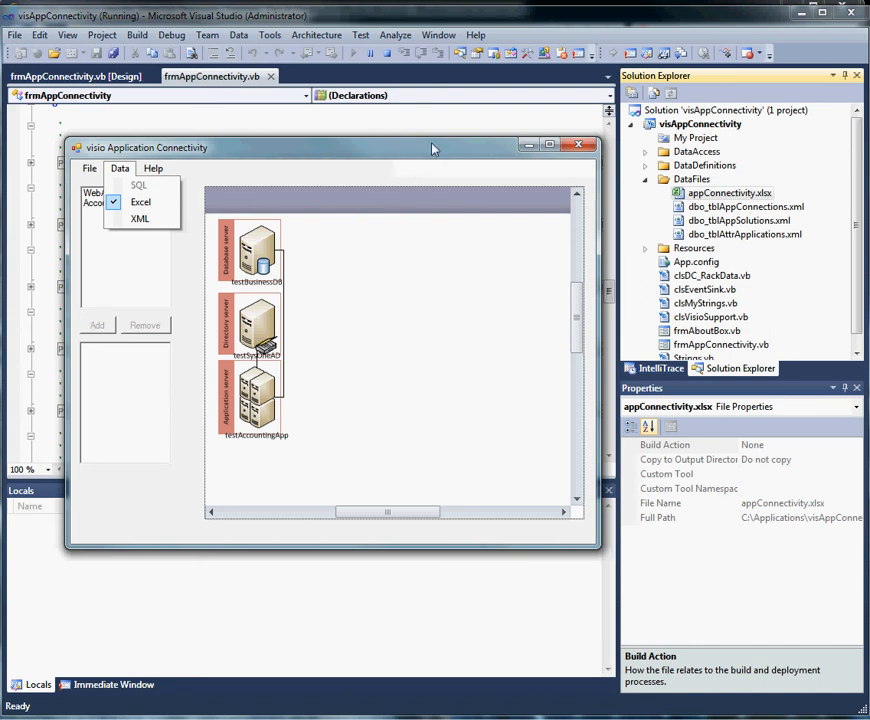
mouse_move(140, 202)
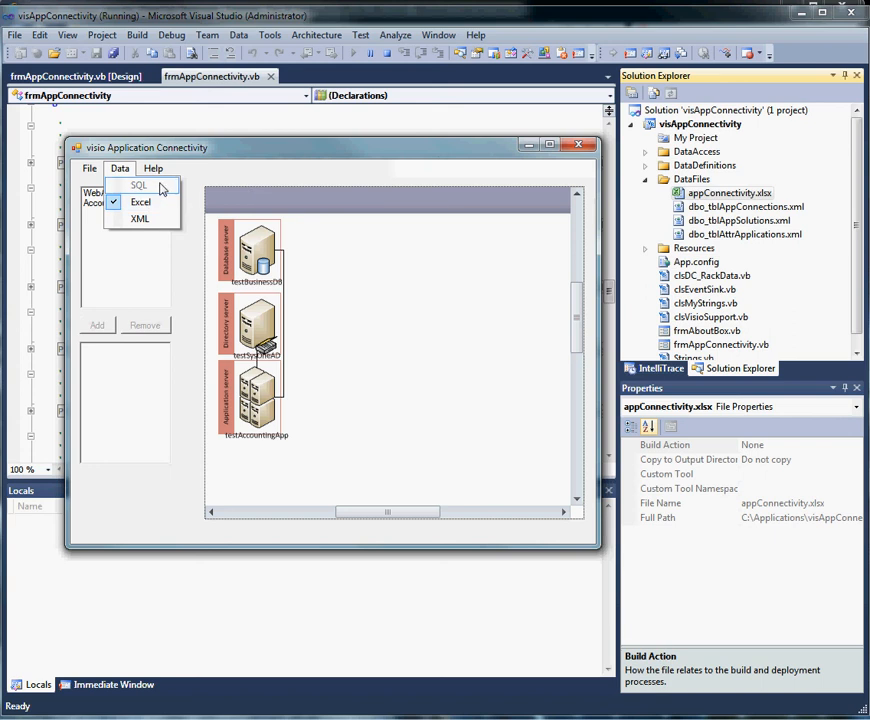
mouse_move(140, 218)
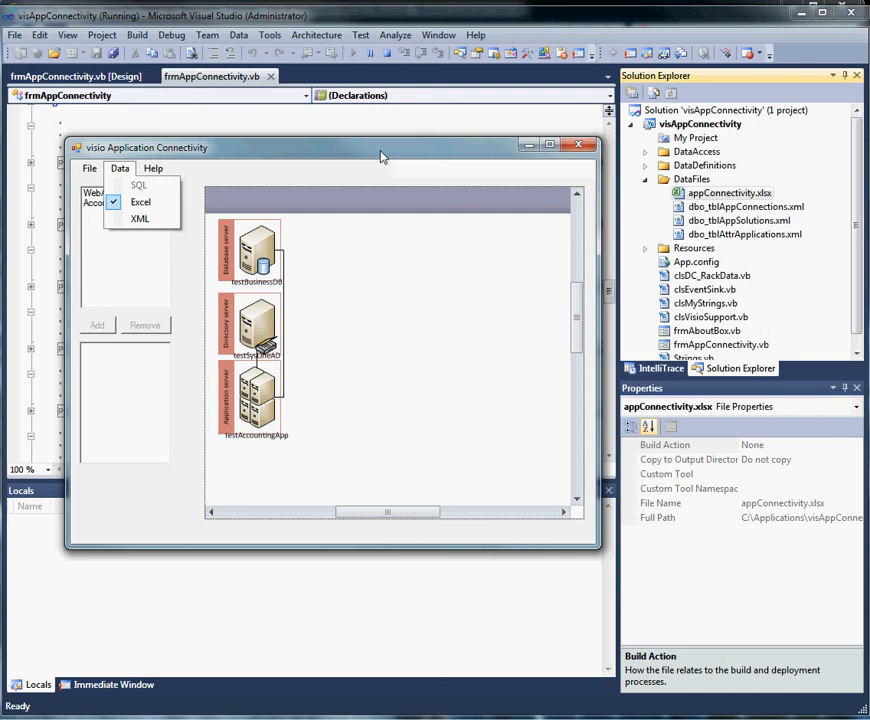
mouse_move(390, 140)
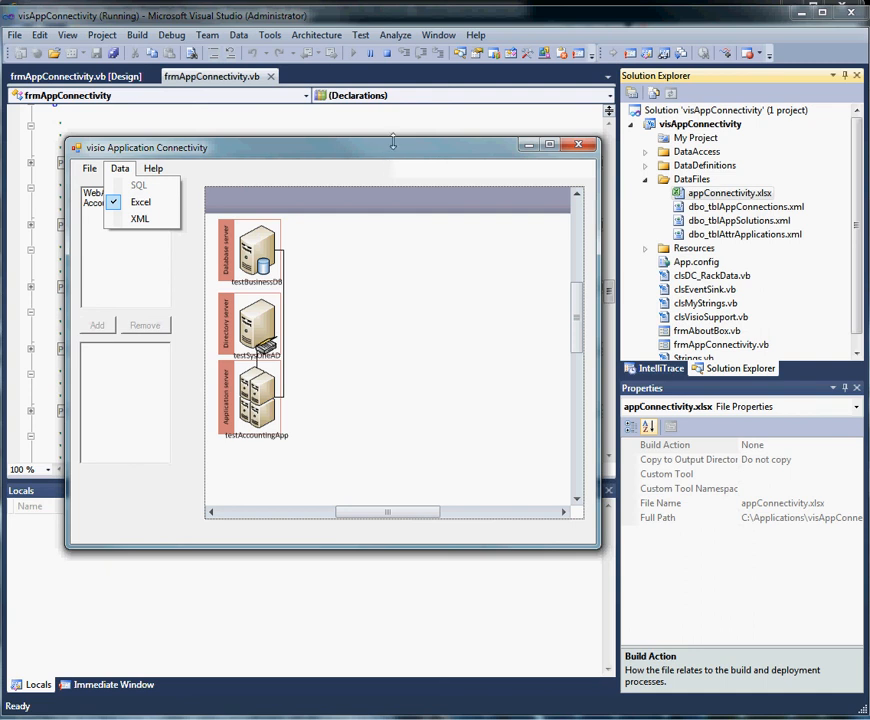
mouse_move(400, 156)
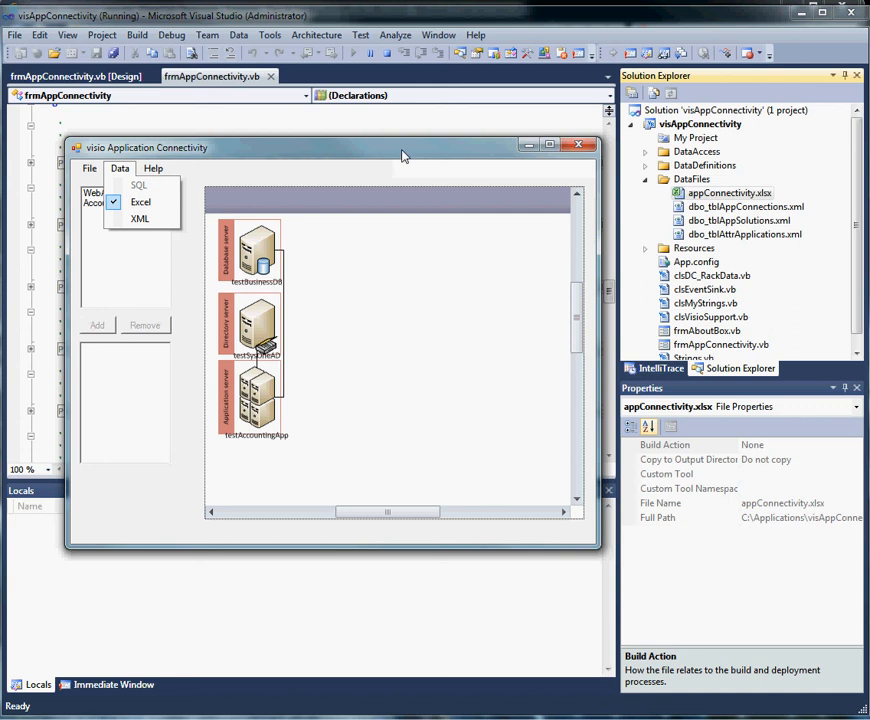
mouse_move(404, 156)
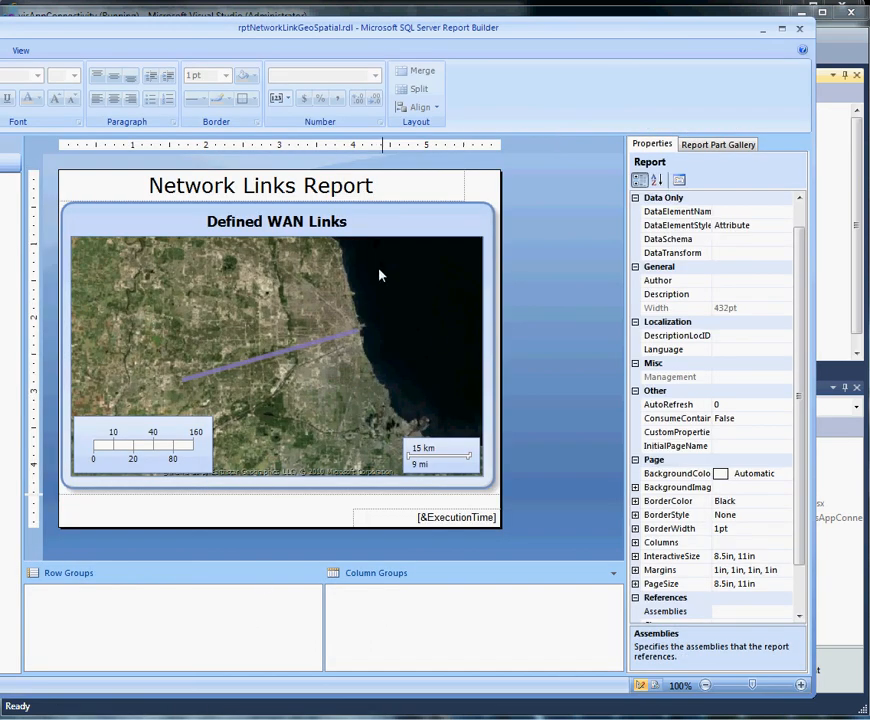
mouse_move(570, 272)
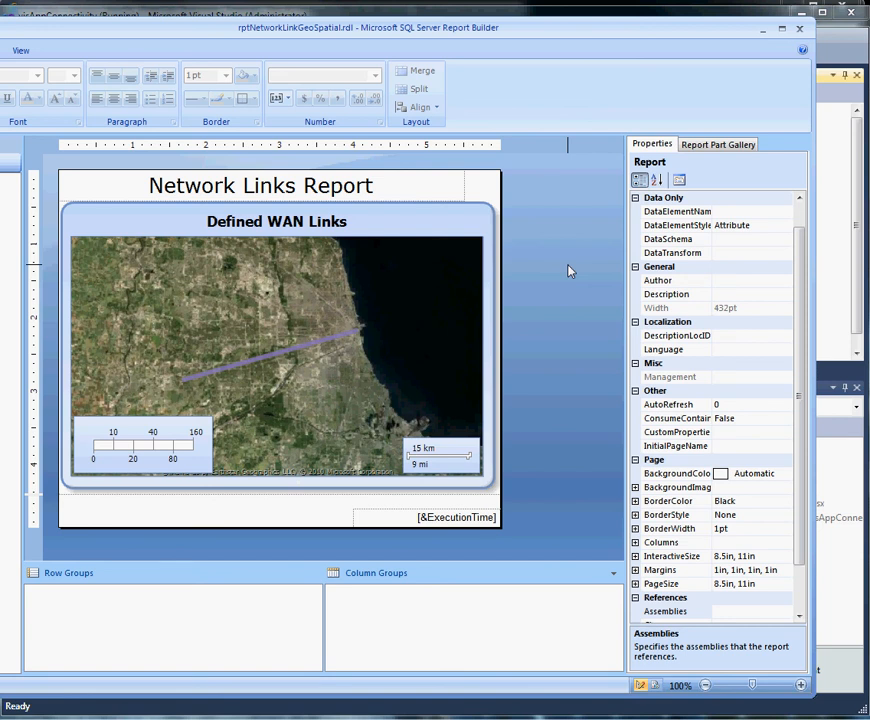
mouse_move(500, 290)
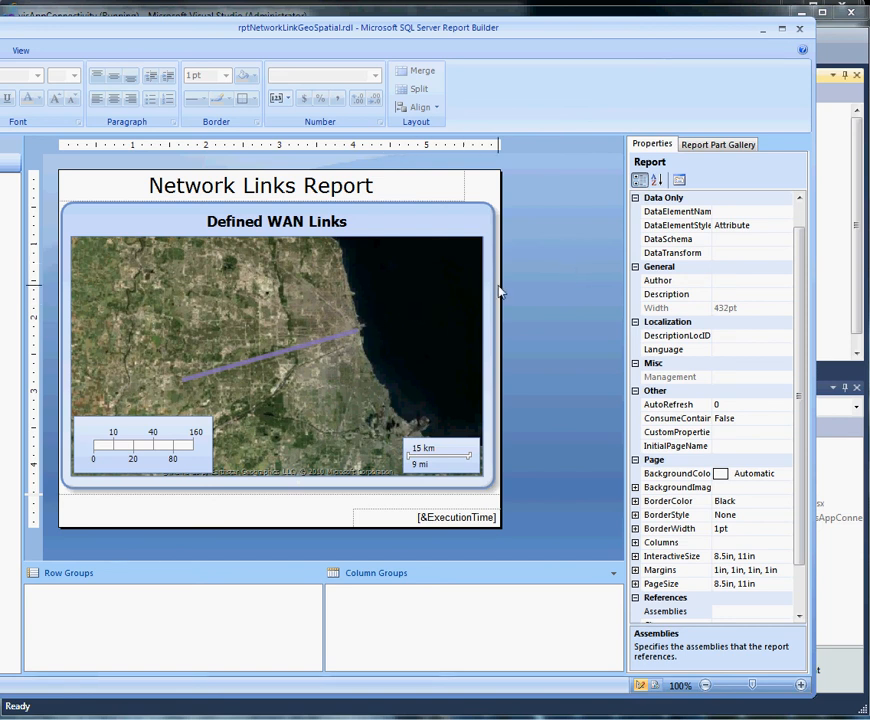
mouse_move(318, 256)
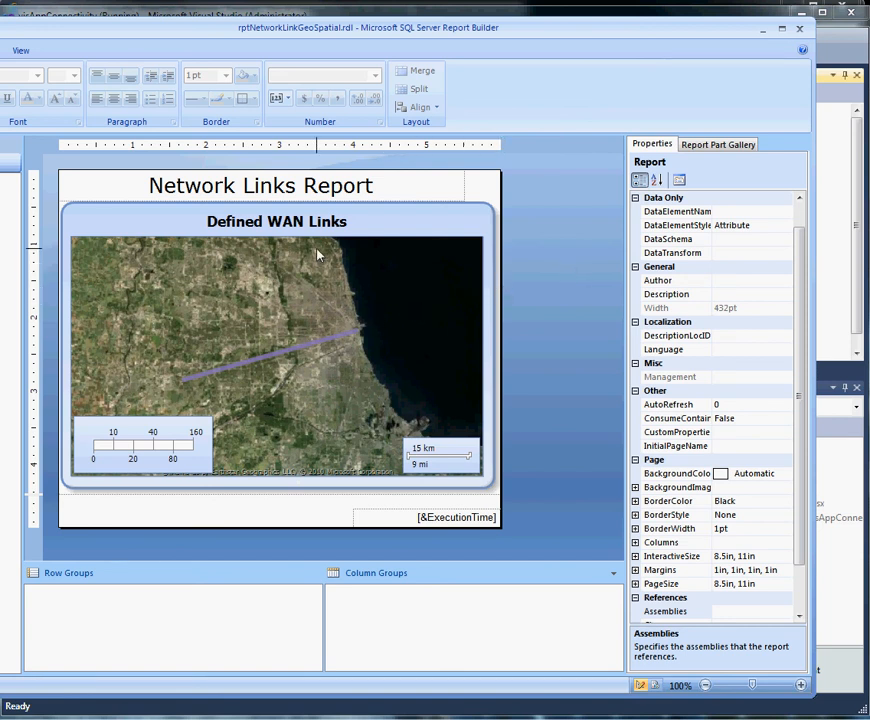
mouse_move(302, 362)
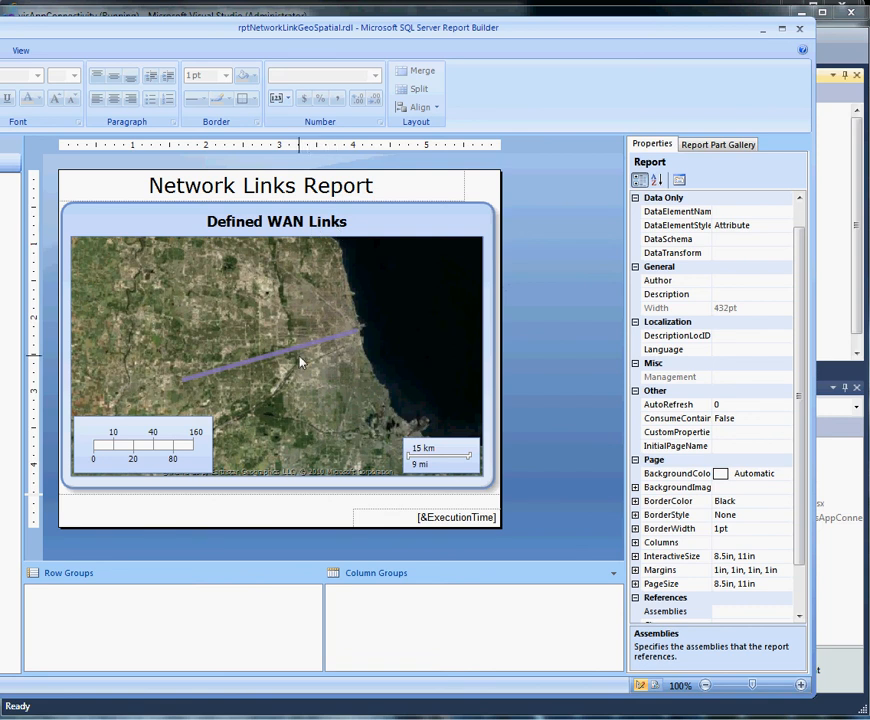
Start File > Open in Report Builder to load rptLocationsGeoSpatial.rdl
left_click(20, 50)
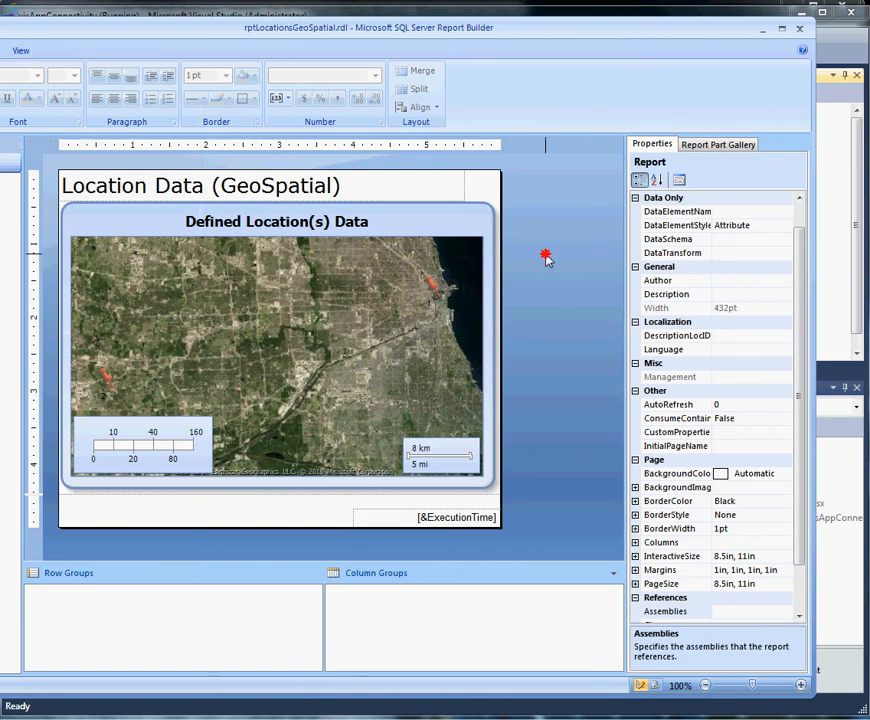
mouse_move(750, 52)
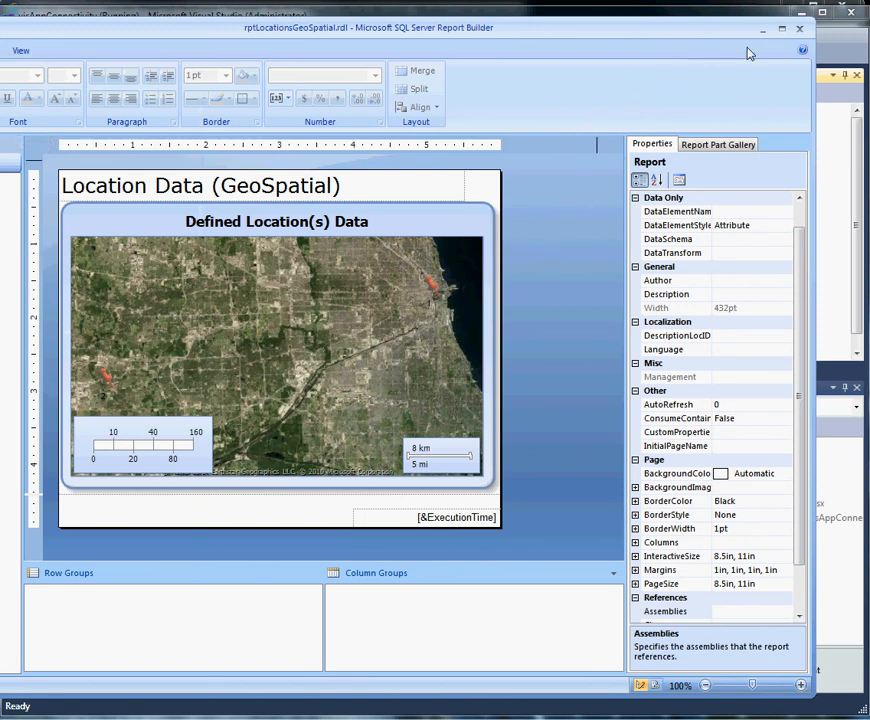